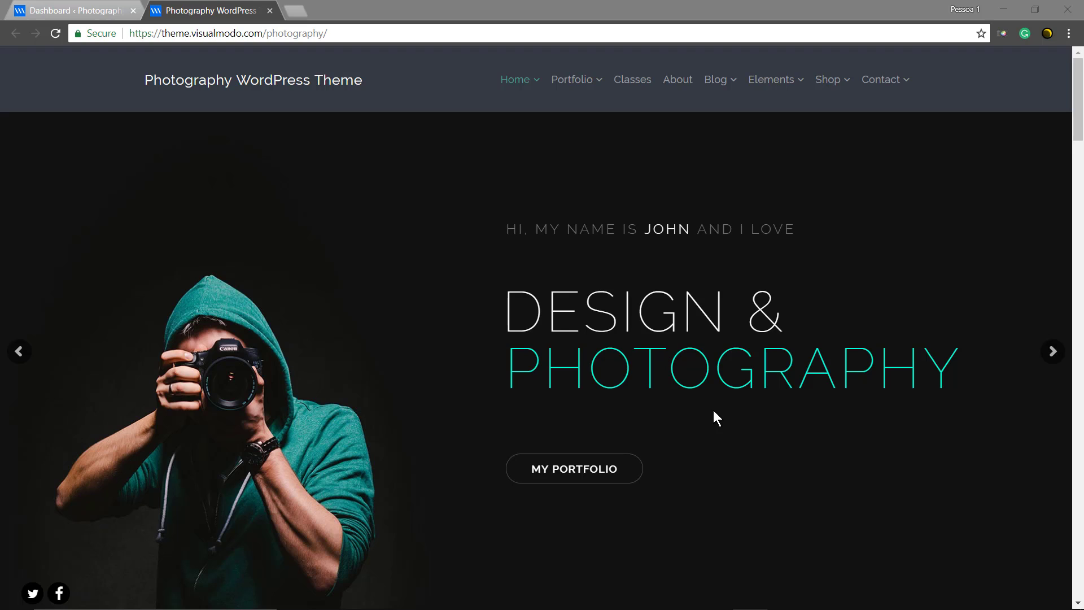
{"action": "mouse_move", "coordinate": [709, 418]}
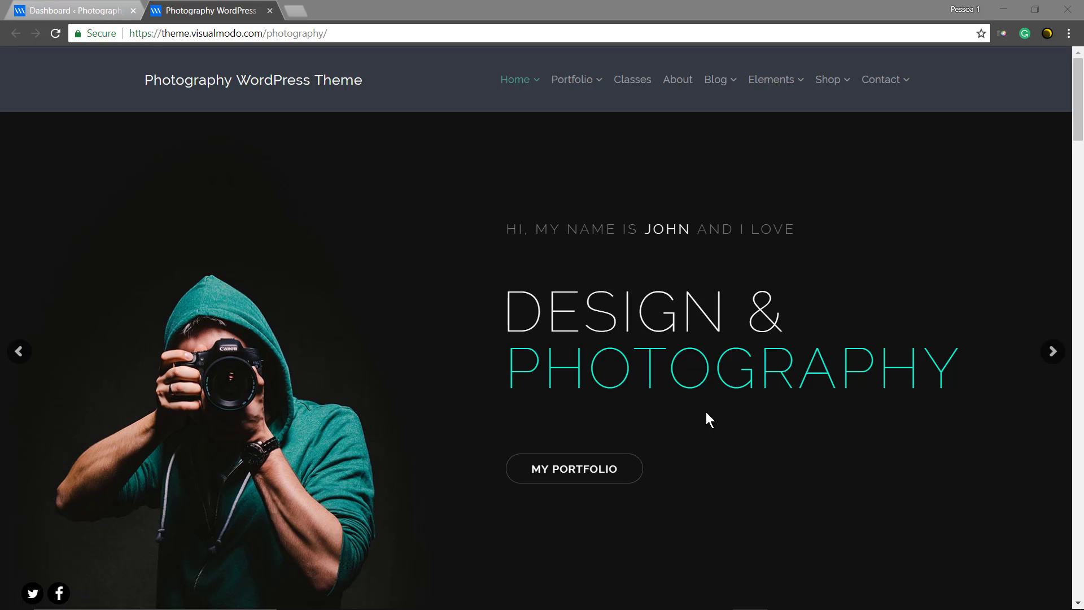
{"action": "mouse_move", "coordinate": [728, 443]}
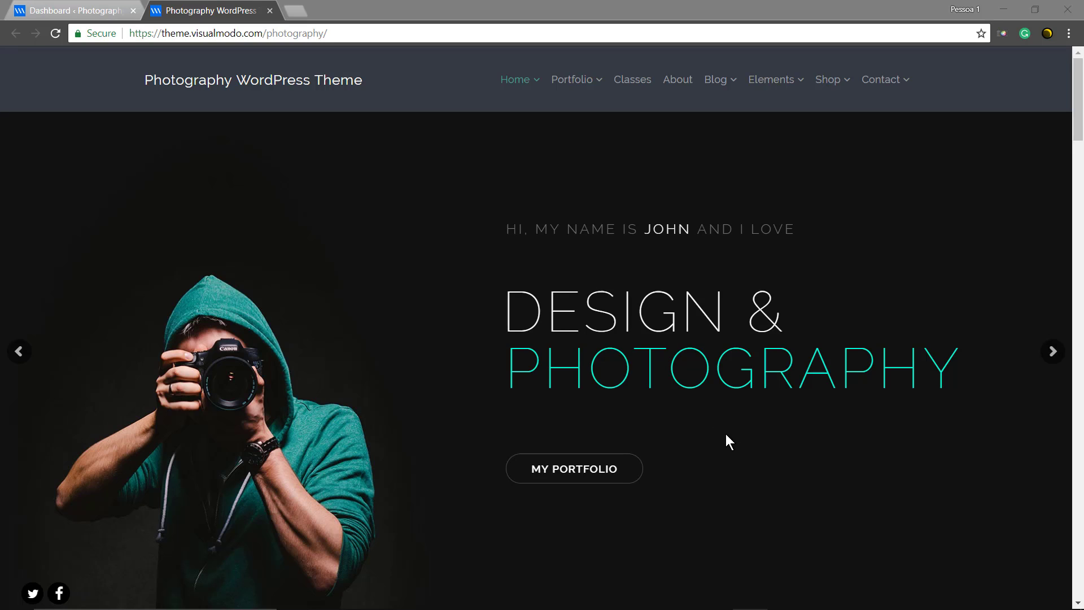
{"action": "mouse_move", "coordinate": [730, 476]}
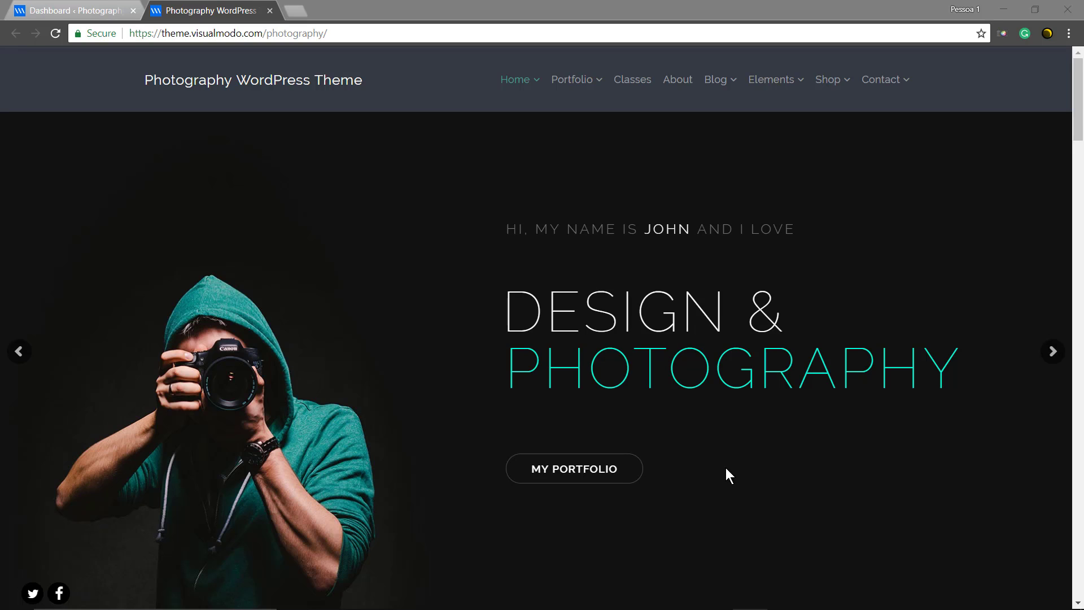
{"action": "mouse_move", "coordinate": [713, 494]}
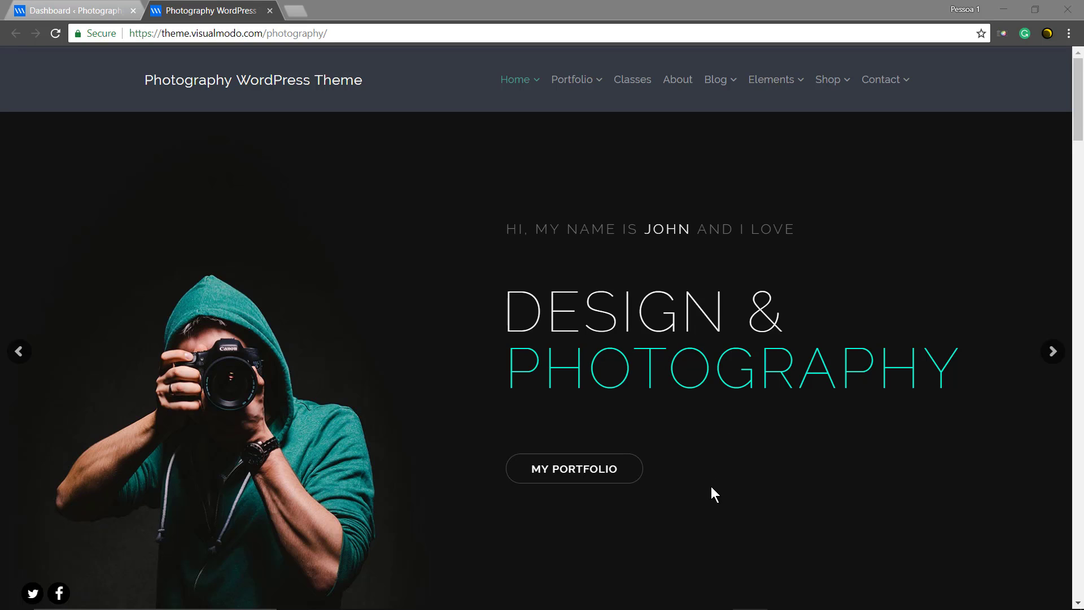
{"action": "mouse_move", "coordinate": [655, 525]}
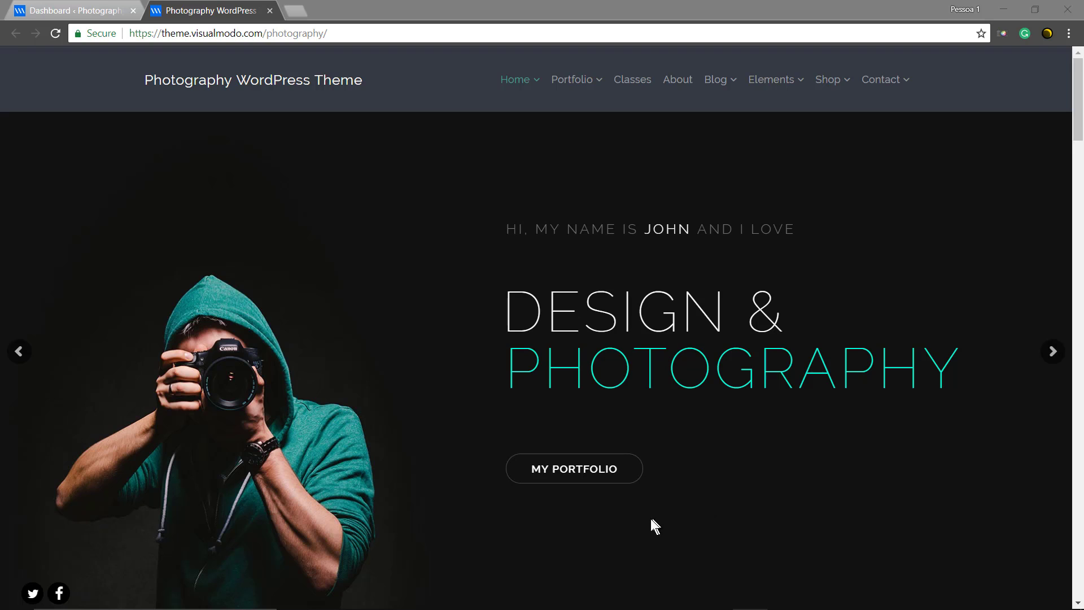
{"action": "mouse_move", "coordinate": [382, 401]}
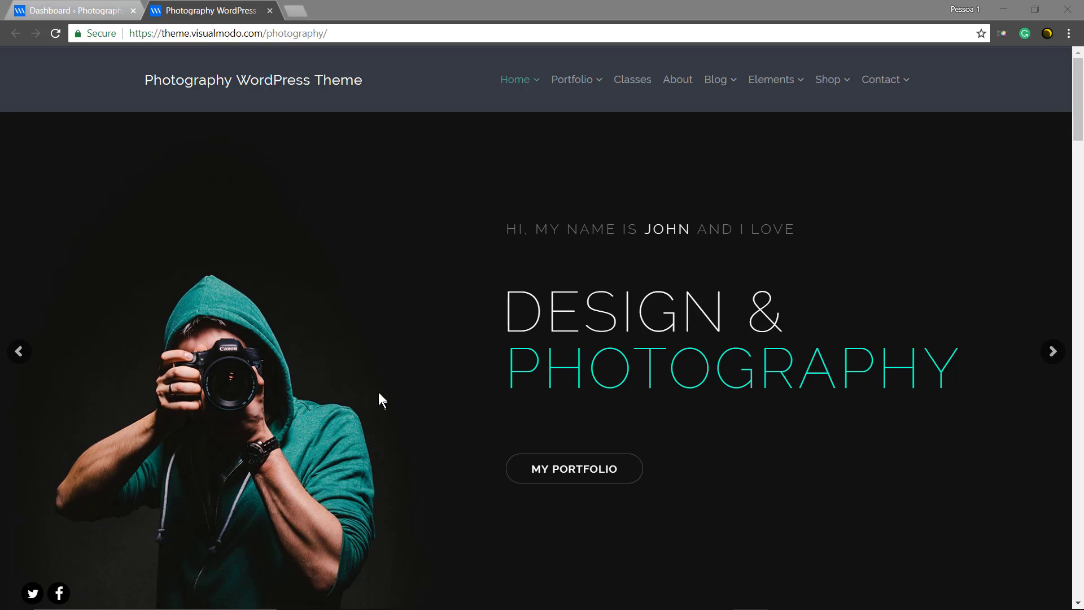
{"action": "mouse_move", "coordinate": [941, 489]}
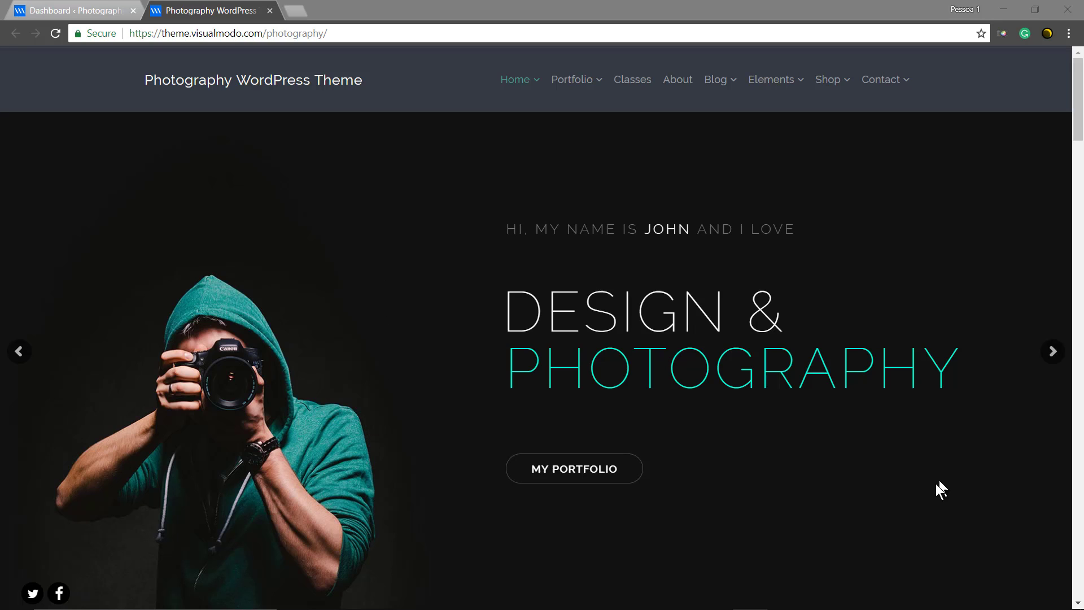
{"action": "mouse_move", "coordinate": [473, 211]}
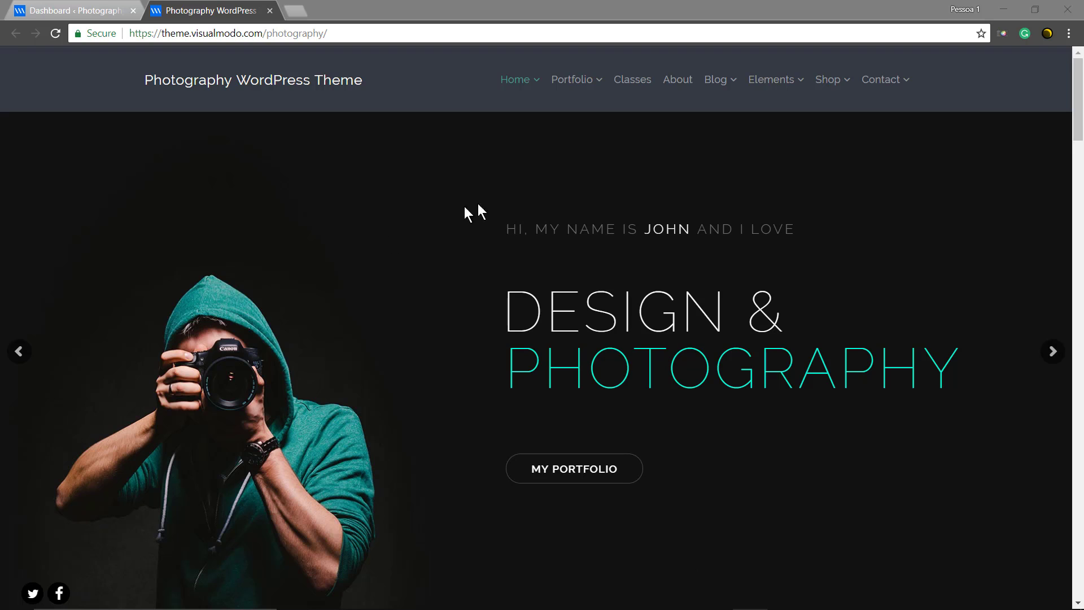
{"action": "mouse_move", "coordinate": [586, 476]}
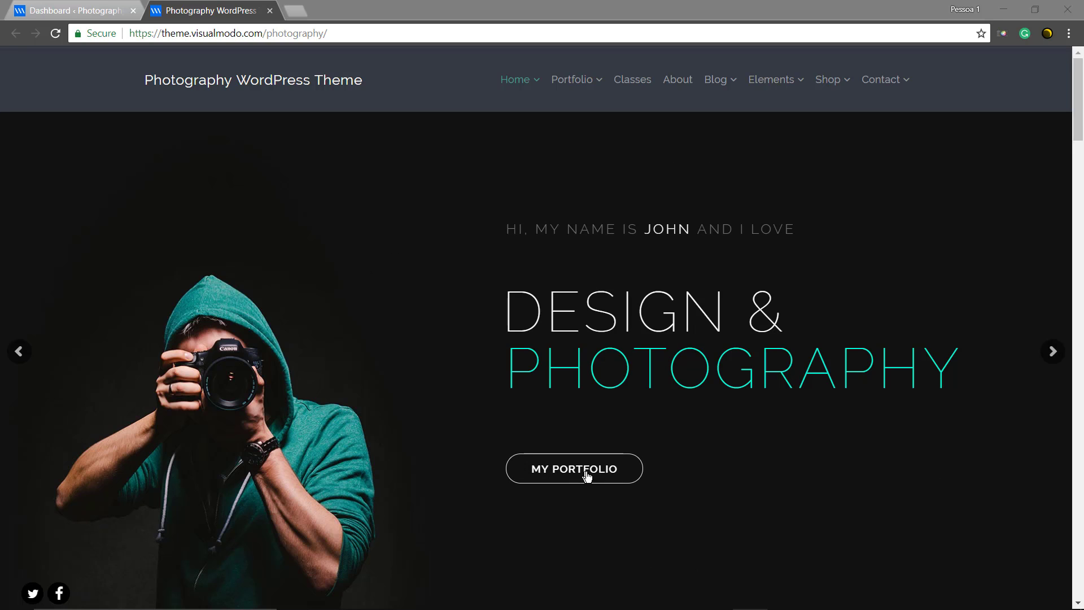
{"action": "mouse_move", "coordinate": [1052, 351]}
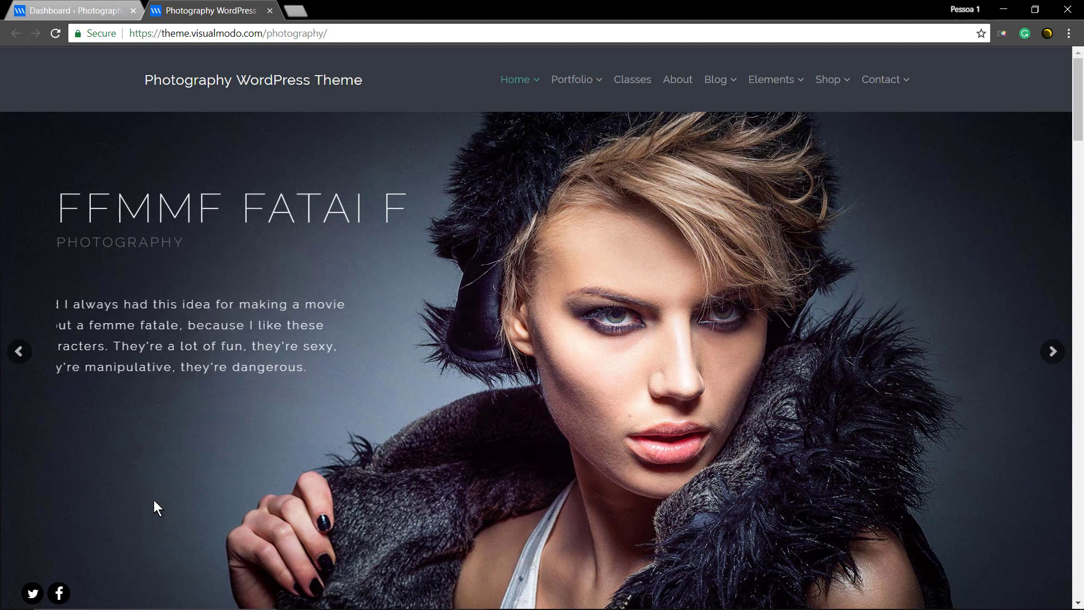
Go to the WordPress dashboard and reach the Slider Revolution sliders page to edit the Design & Photography slide.
{"action": "scroll", "scroll_direction": "down", "scroll_amount": 3}
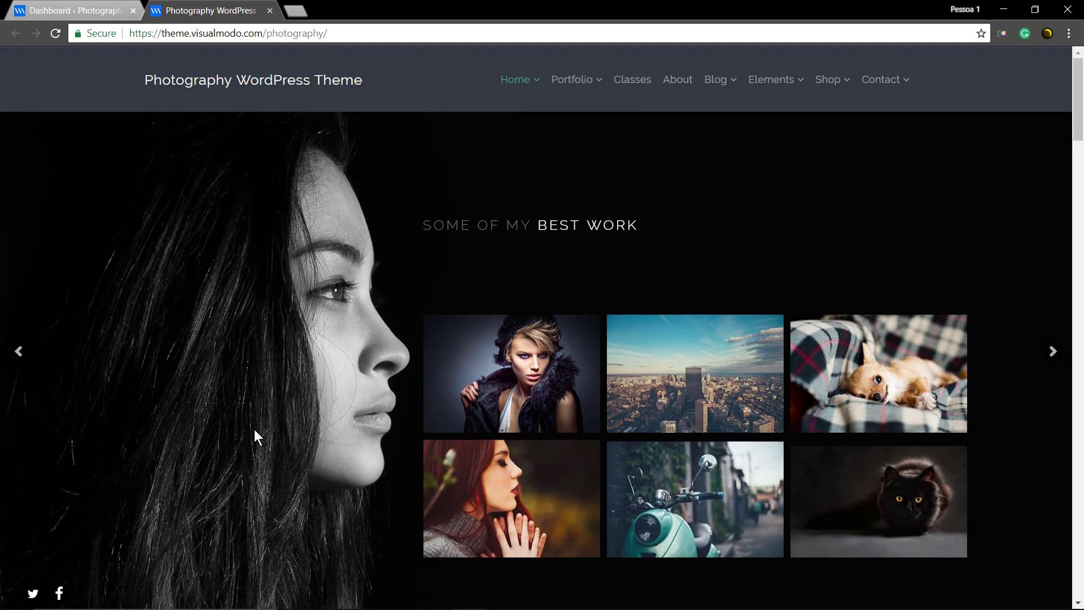
{"action": "mouse_move", "coordinate": [227, 405]}
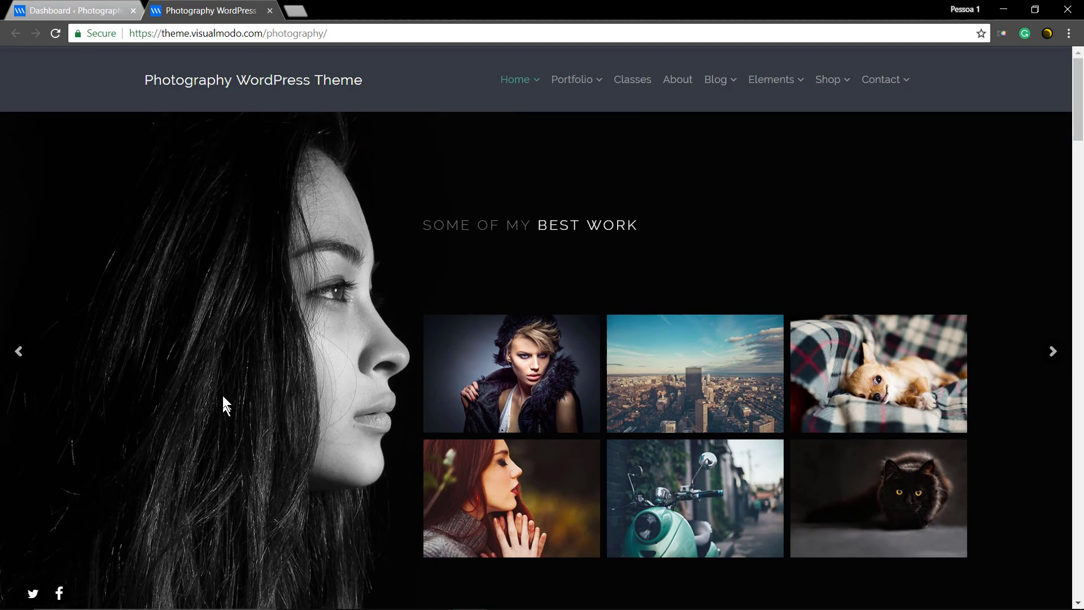
{"action": "left_click", "coordinate": [74, 11]}
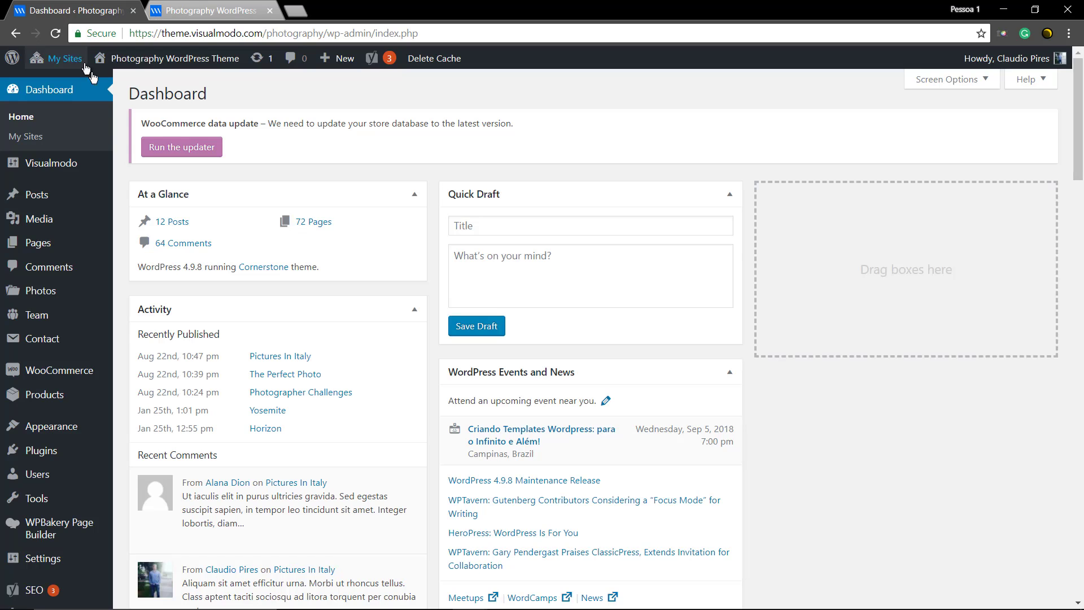
{"action": "scroll", "scroll_direction": "down", "scroll_amount": 3}
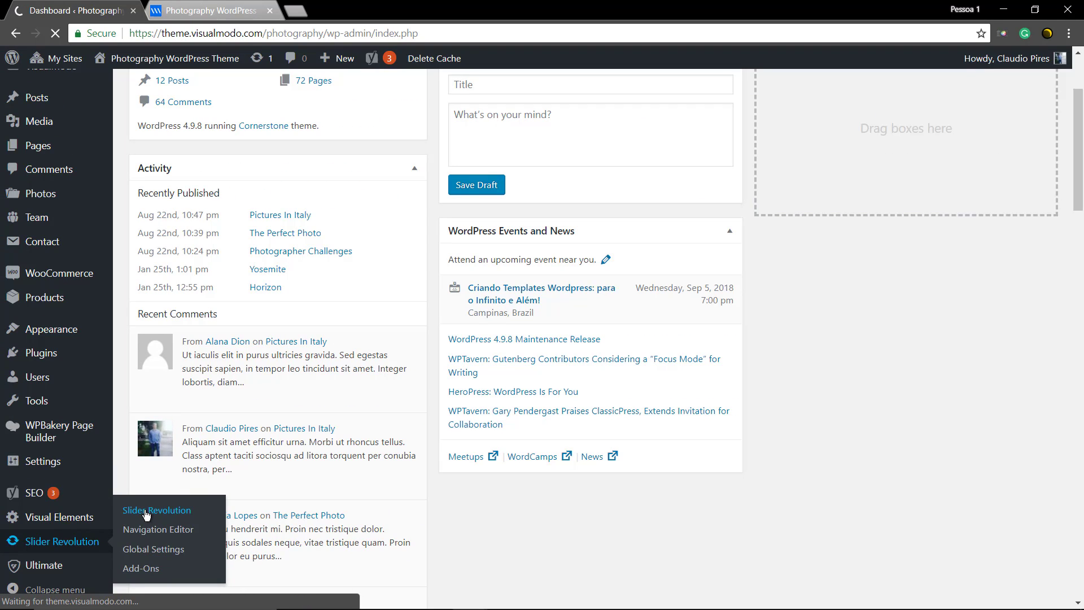
{"action": "left_click", "coordinate": [156, 509]}
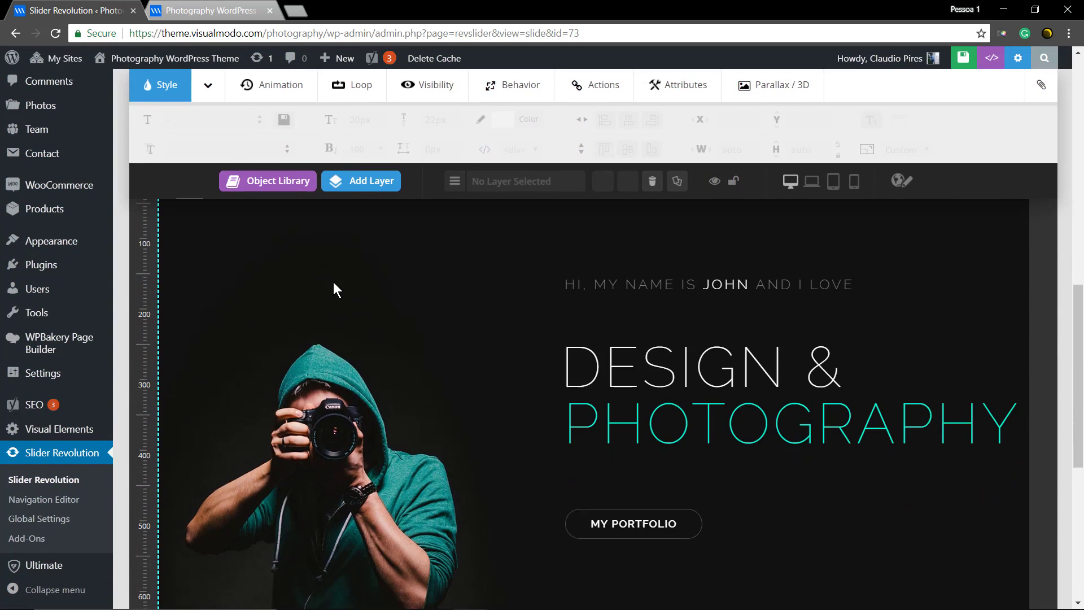
Select the MY PORTFOLIO button layer on the canvas and view its behaviour settings.
{"action": "scroll", "scroll_direction": "down", "scroll_amount": 3}
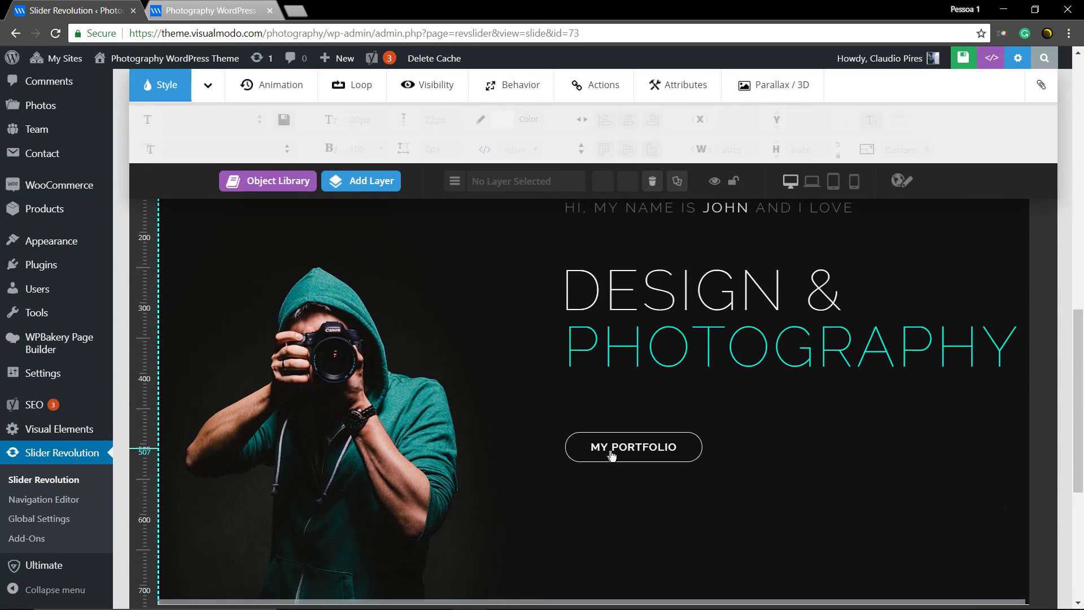
{"action": "left_click", "coordinate": [632, 445]}
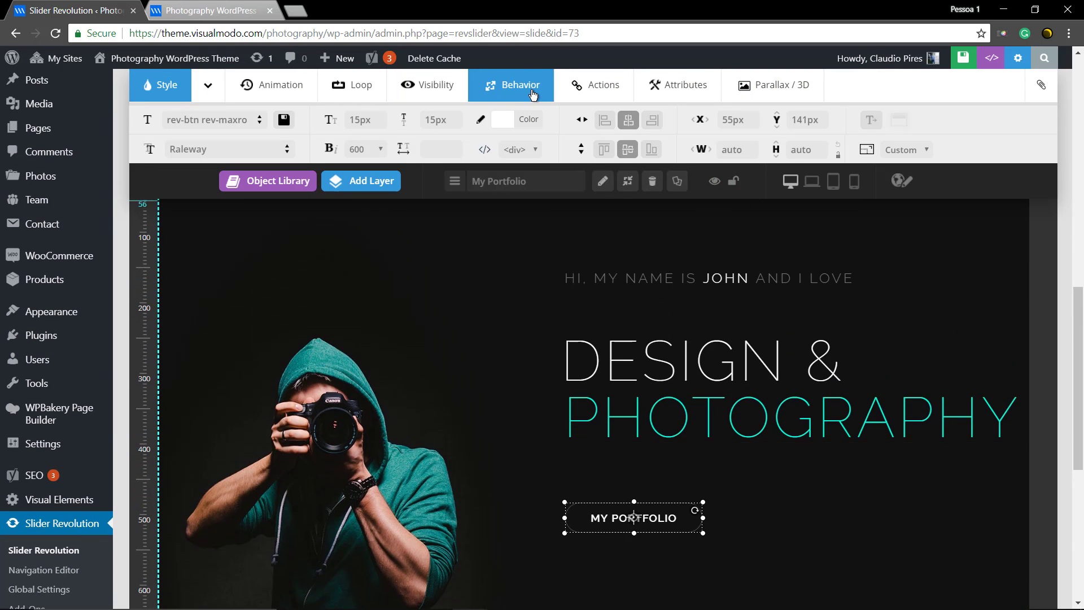
{"action": "left_click", "coordinate": [603, 85]}
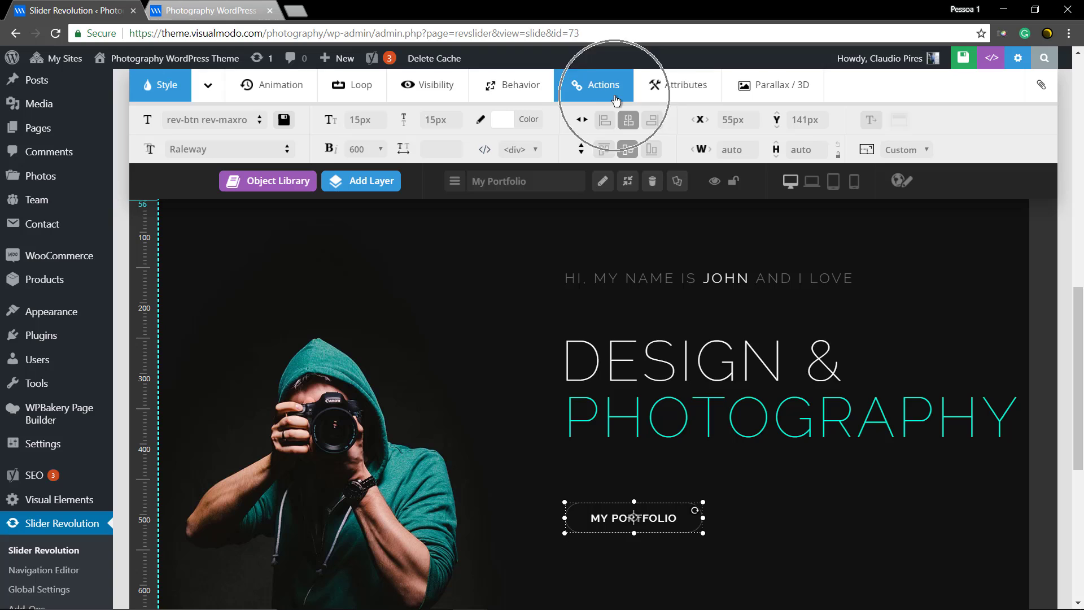
{"action": "left_click", "coordinate": [595, 85]}
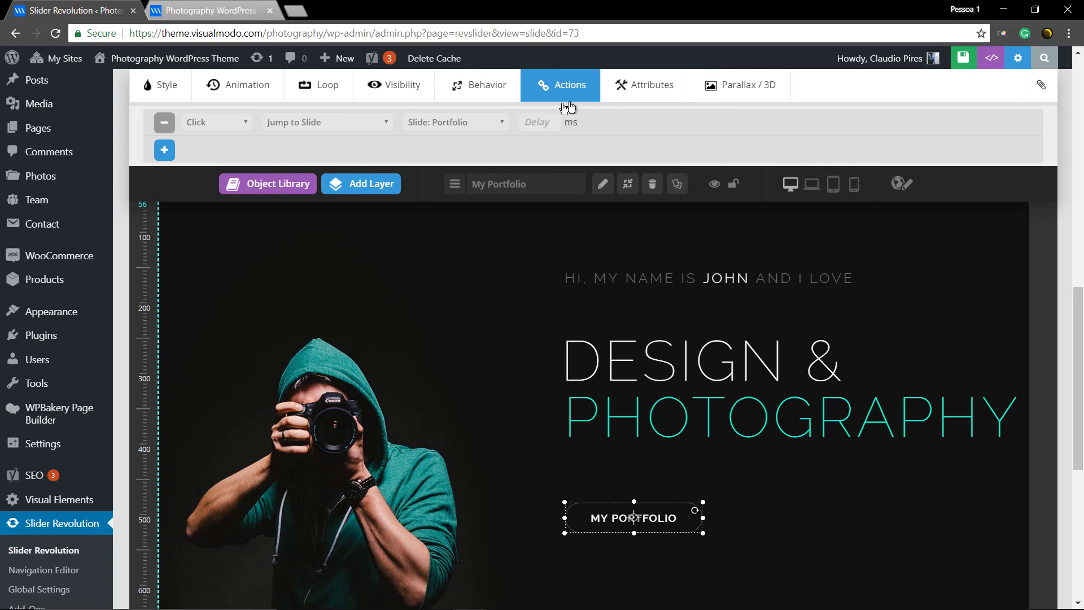
{"action": "mouse_move", "coordinate": [202, 129]}
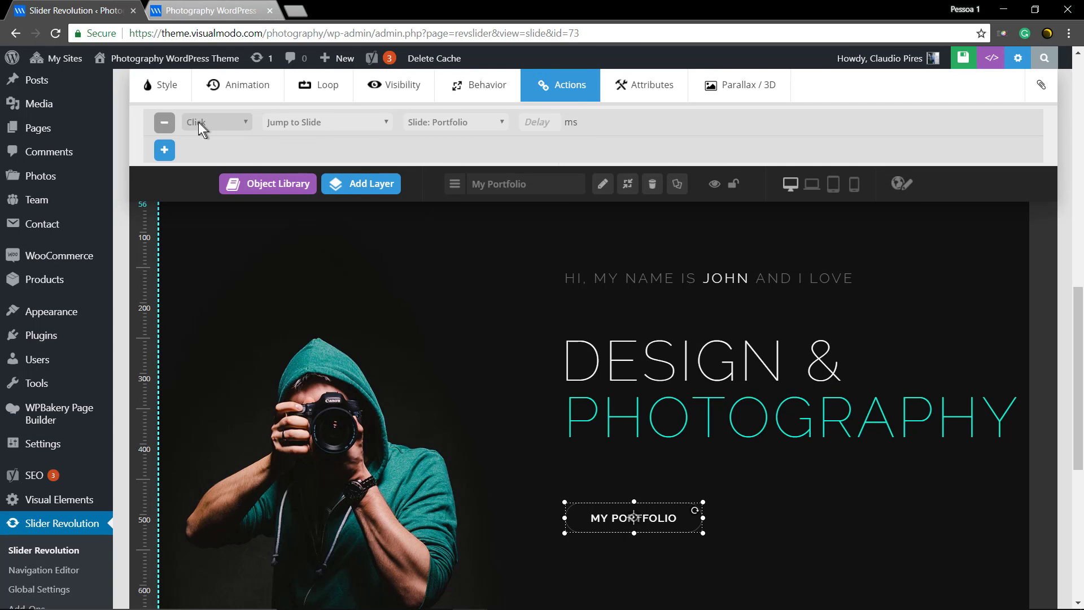
{"action": "mouse_move", "coordinate": [210, 131]}
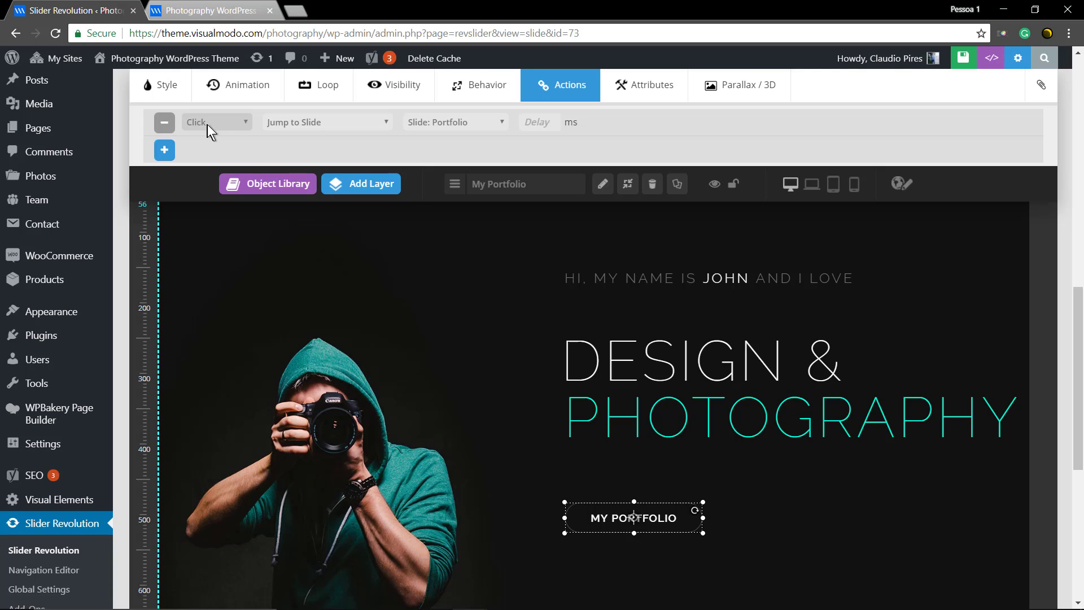
{"action": "left_click", "coordinate": [215, 122]}
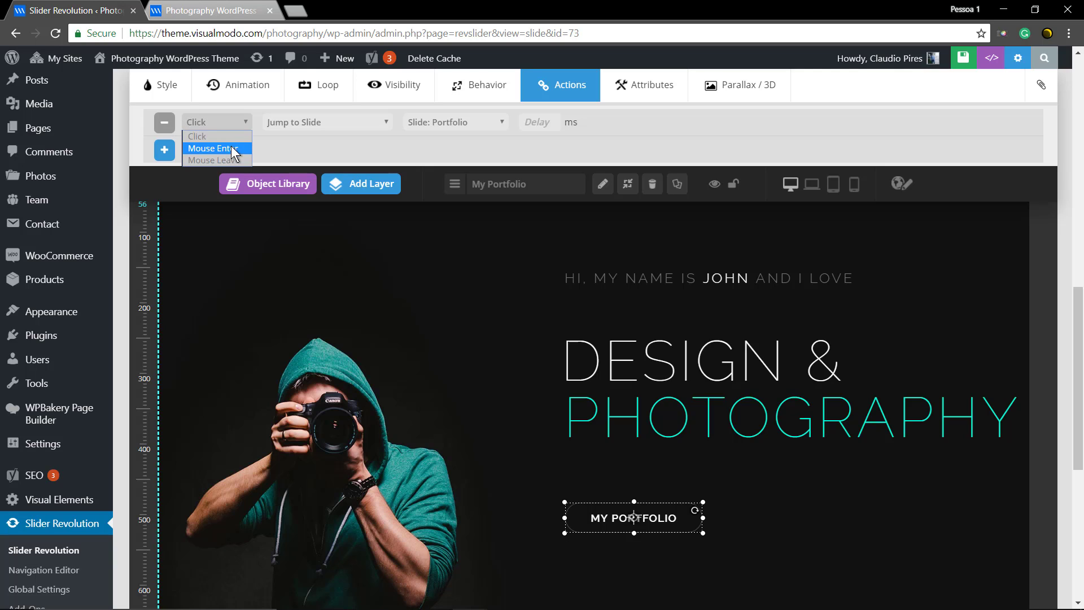
{"action": "left_click", "coordinate": [327, 122]}
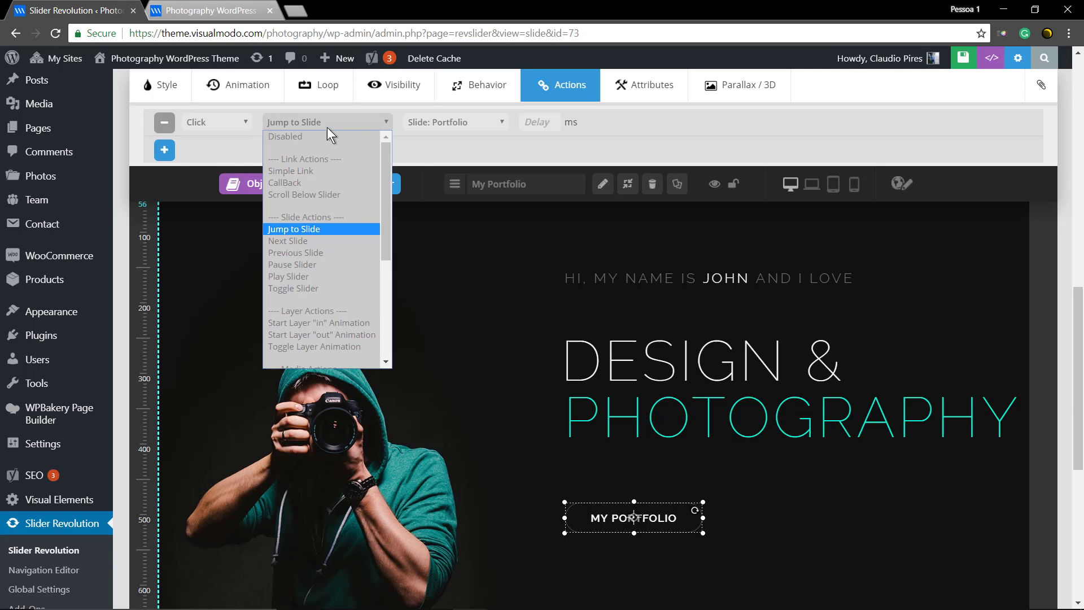
{"action": "mouse_move", "coordinate": [285, 183]}
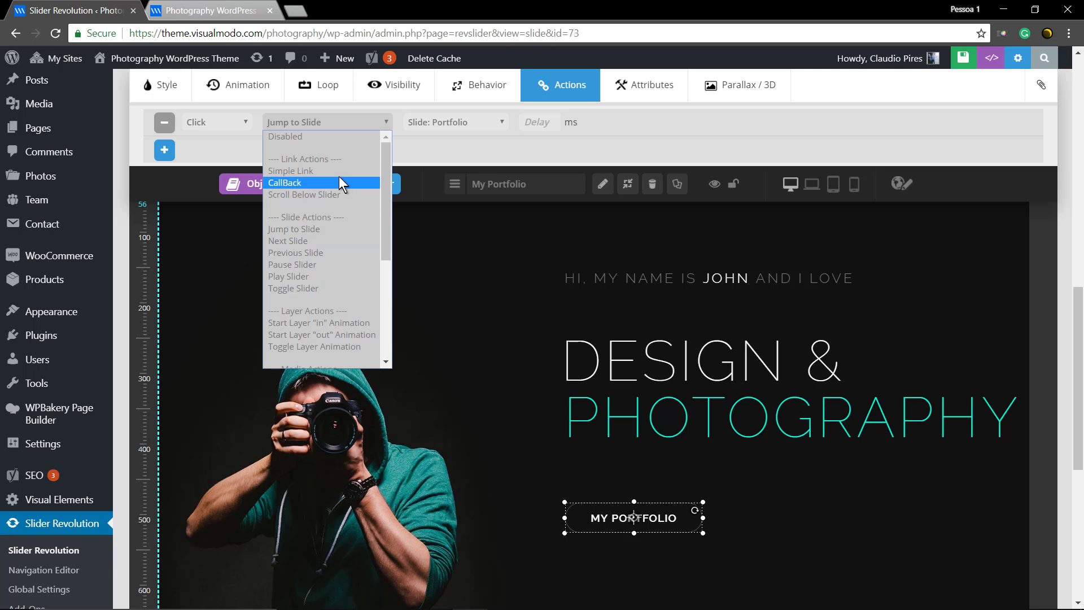
{"action": "mouse_move", "coordinate": [347, 200]}
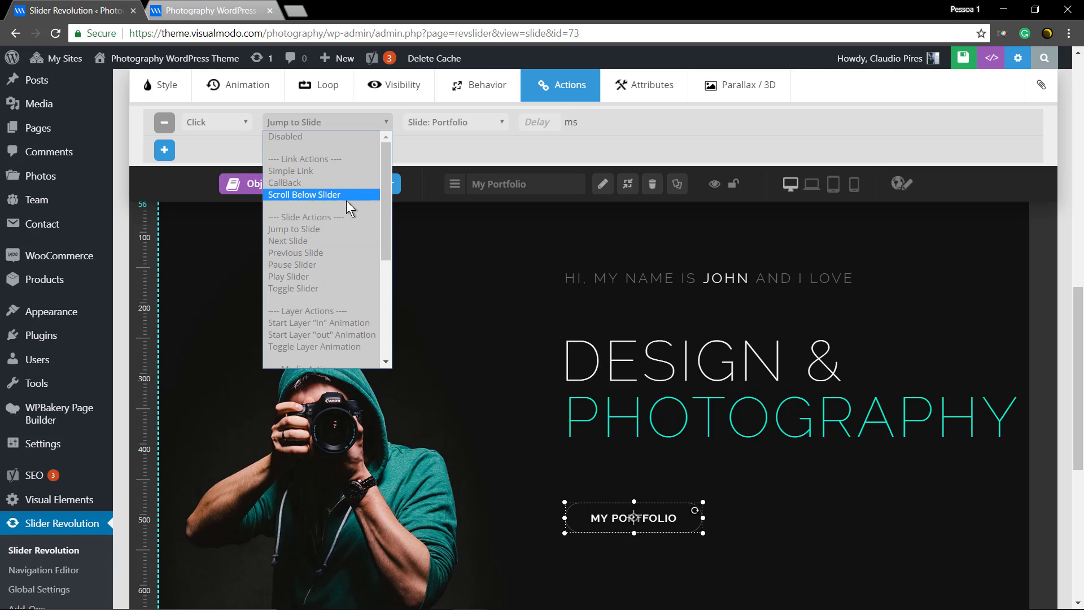
{"action": "left_click", "coordinate": [290, 171]}
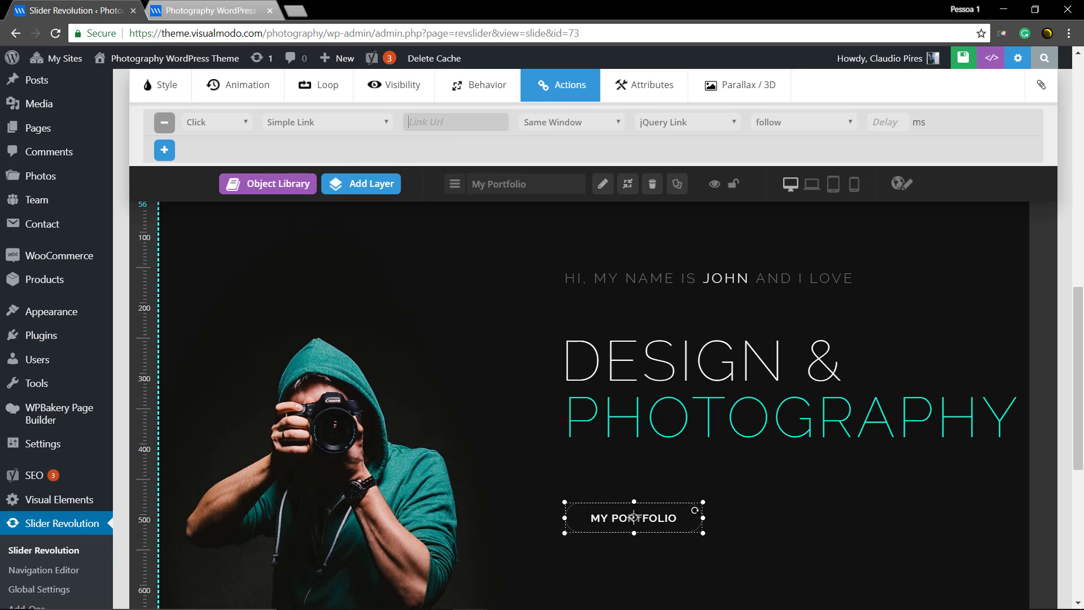
{"action": "type", "text": "htt"}
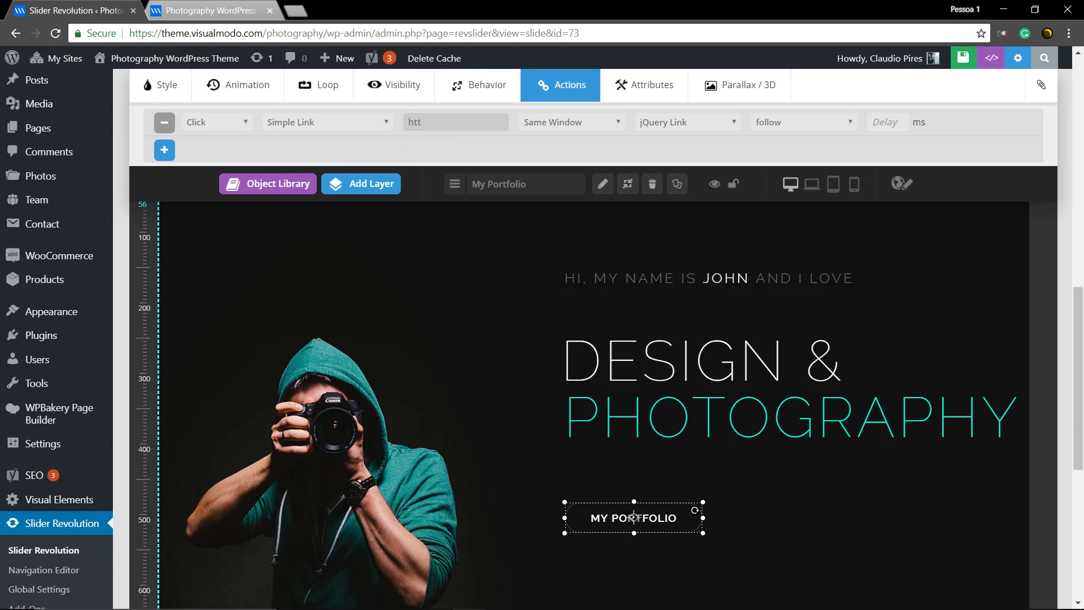
{"action": "type", "text": "https://visualmodo.co"}
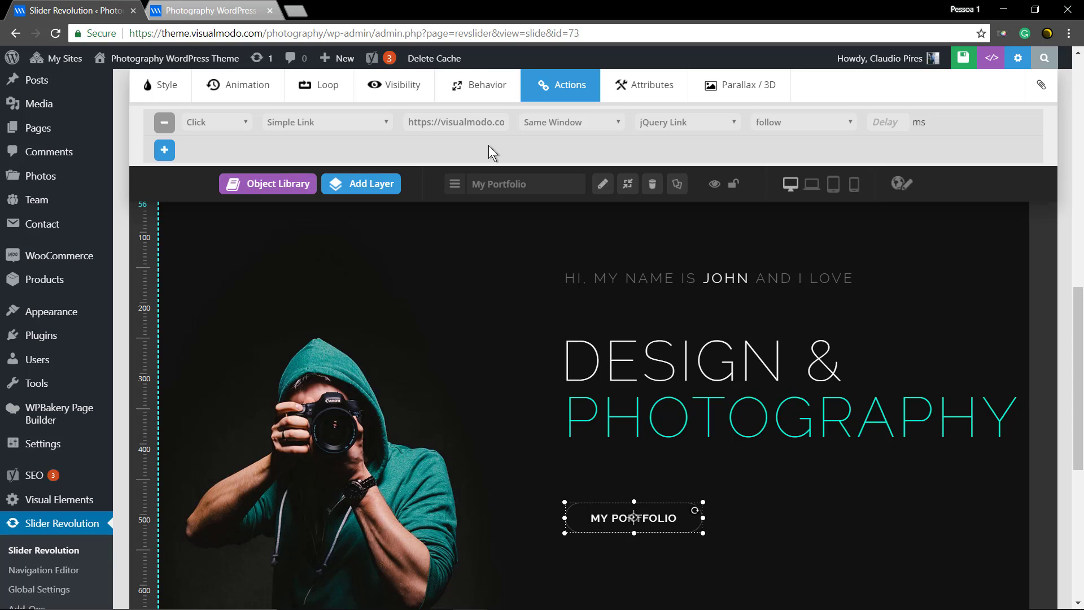
{"action": "mouse_move", "coordinate": [583, 142]}
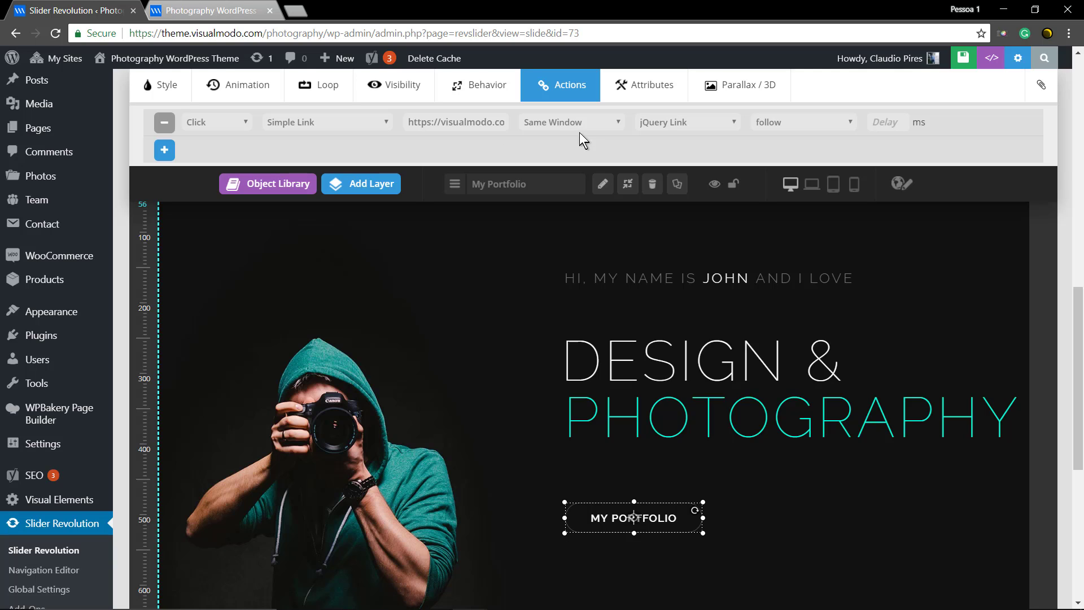
{"action": "left_click", "coordinate": [569, 122]}
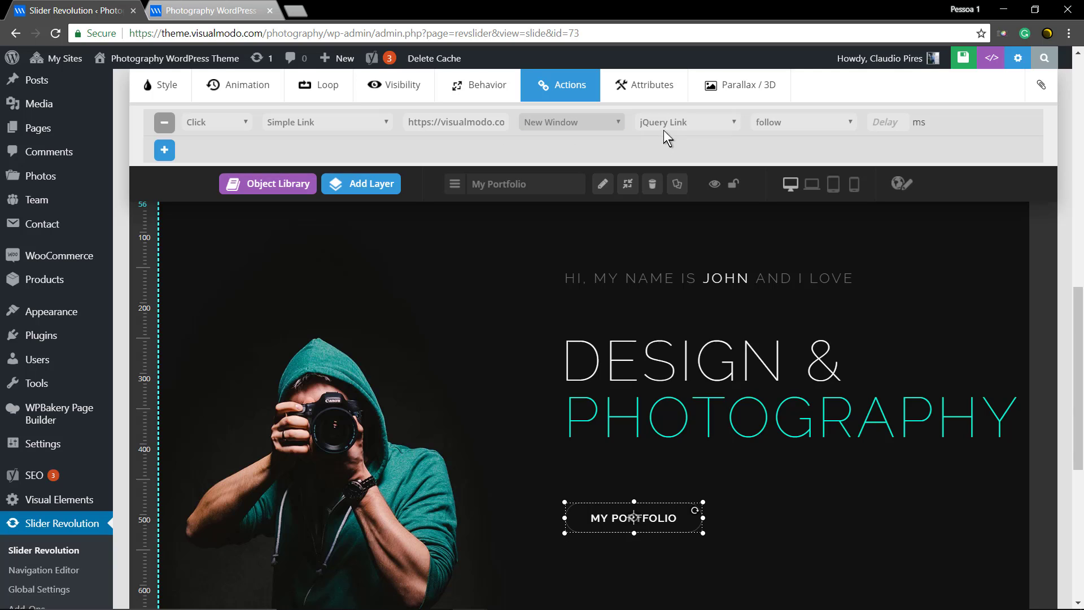
{"action": "mouse_move", "coordinate": [818, 140]}
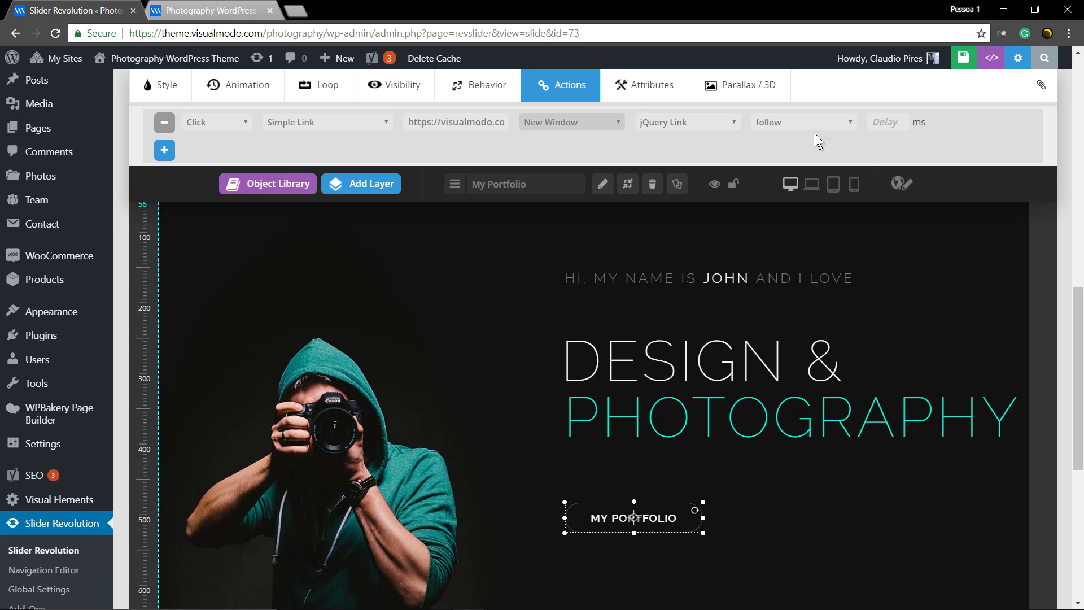
{"action": "mouse_move", "coordinate": [841, 142]}
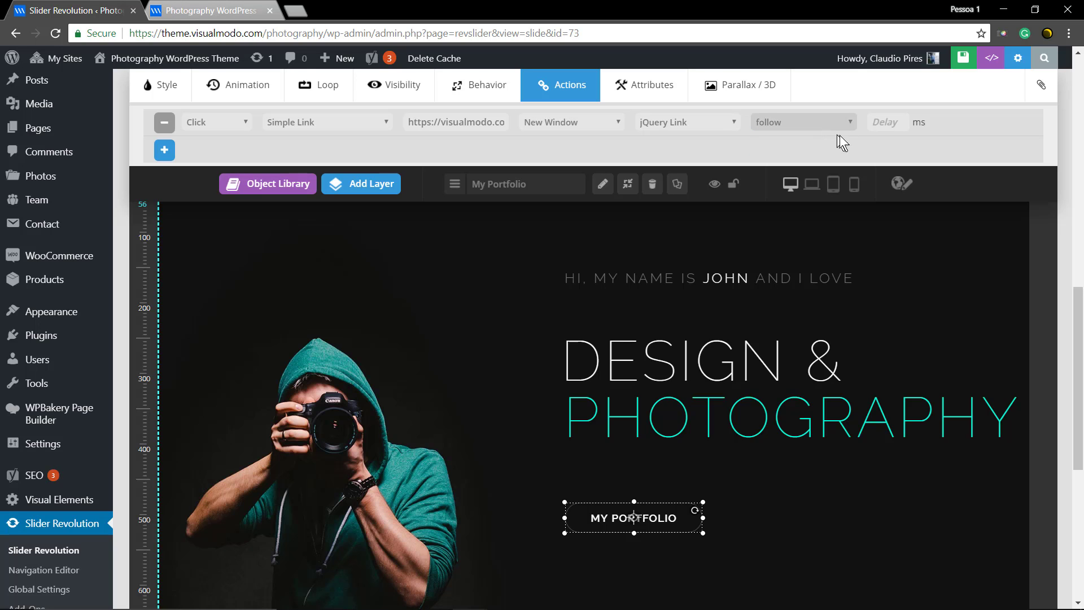
Save the slide, view the live photography site, and return to the slide editor.
{"action": "left_click", "coordinate": [963, 58]}
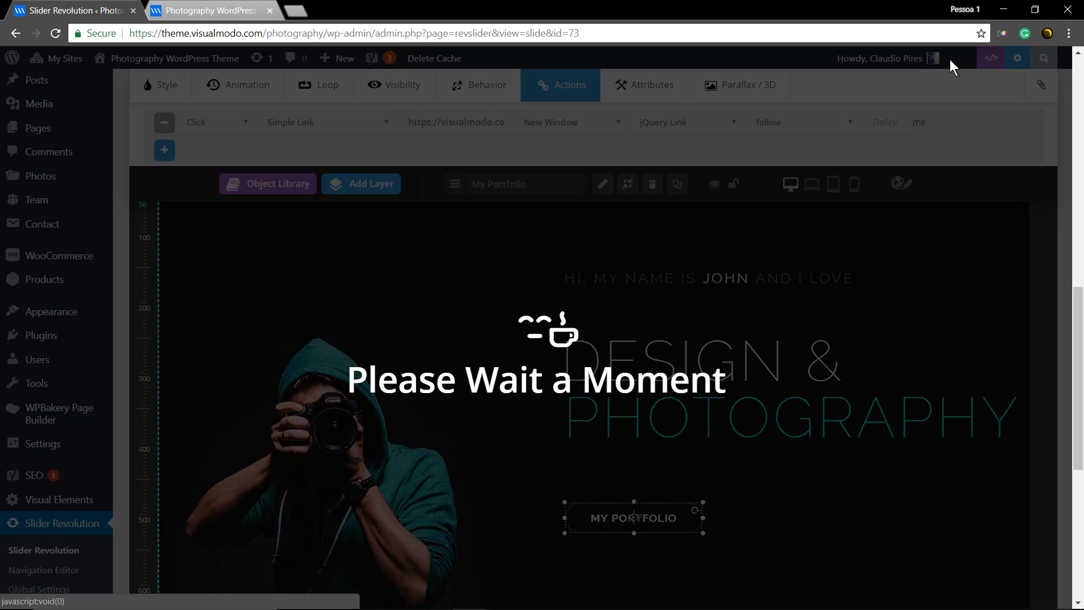
{"action": "left_click", "coordinate": [962, 57]}
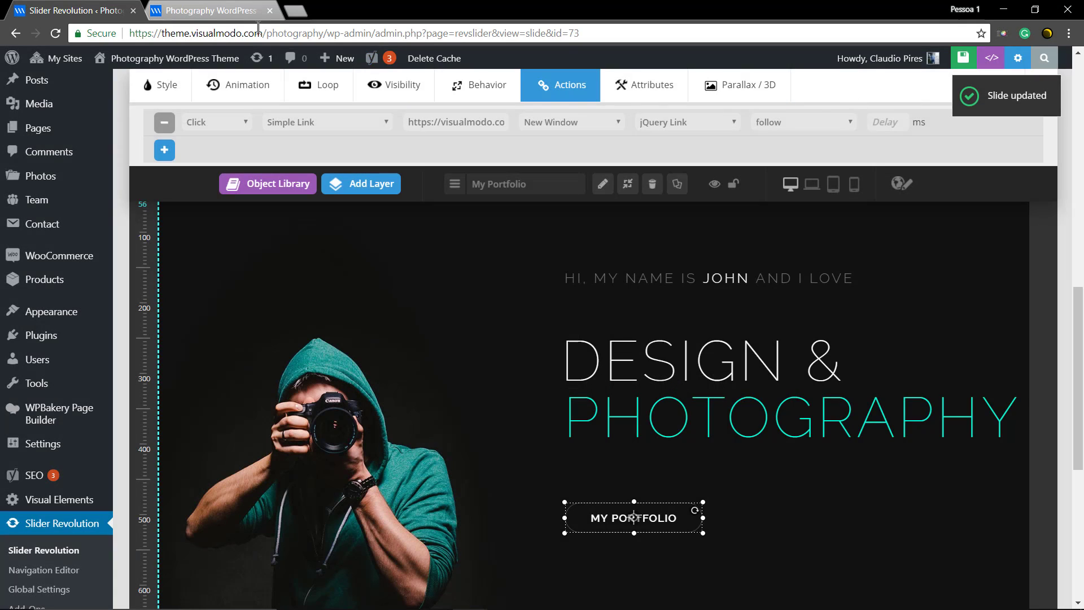
{"action": "left_click", "coordinate": [211, 10]}
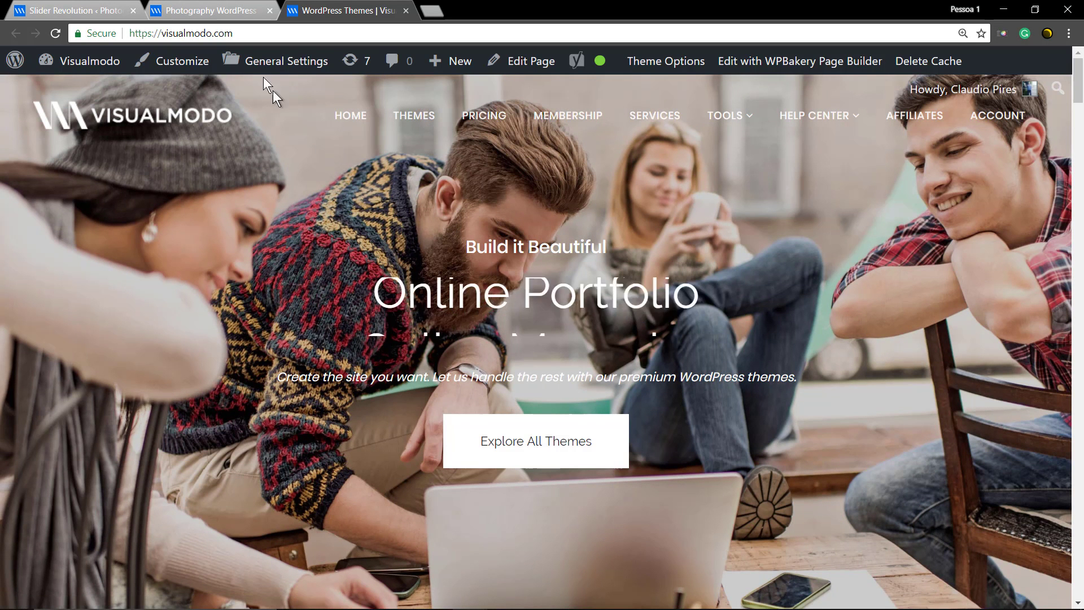
{"action": "left_click", "coordinate": [211, 10]}
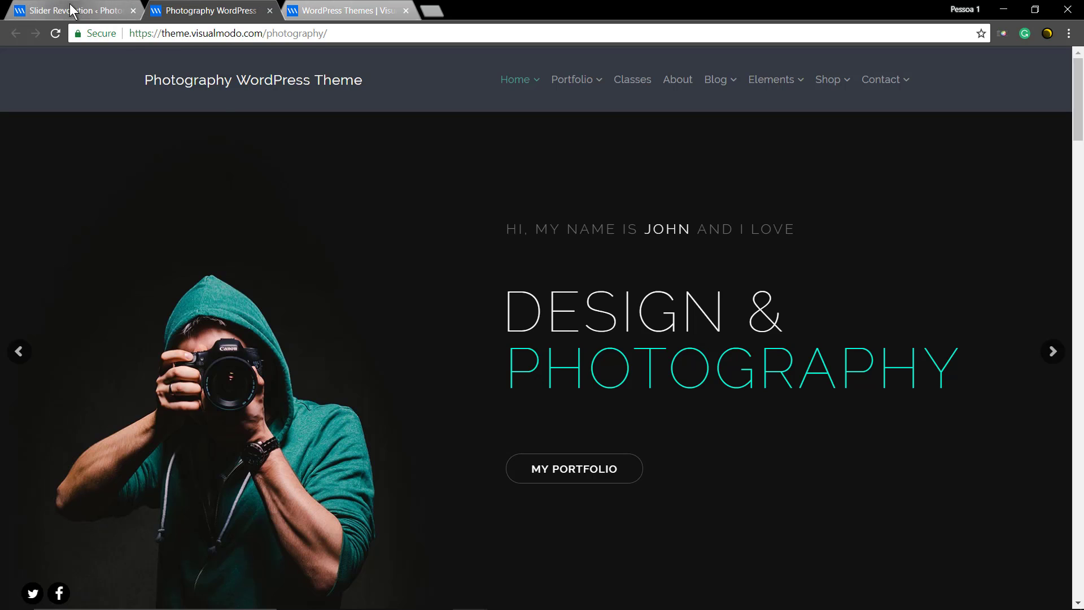
{"action": "left_click", "coordinate": [69, 11]}
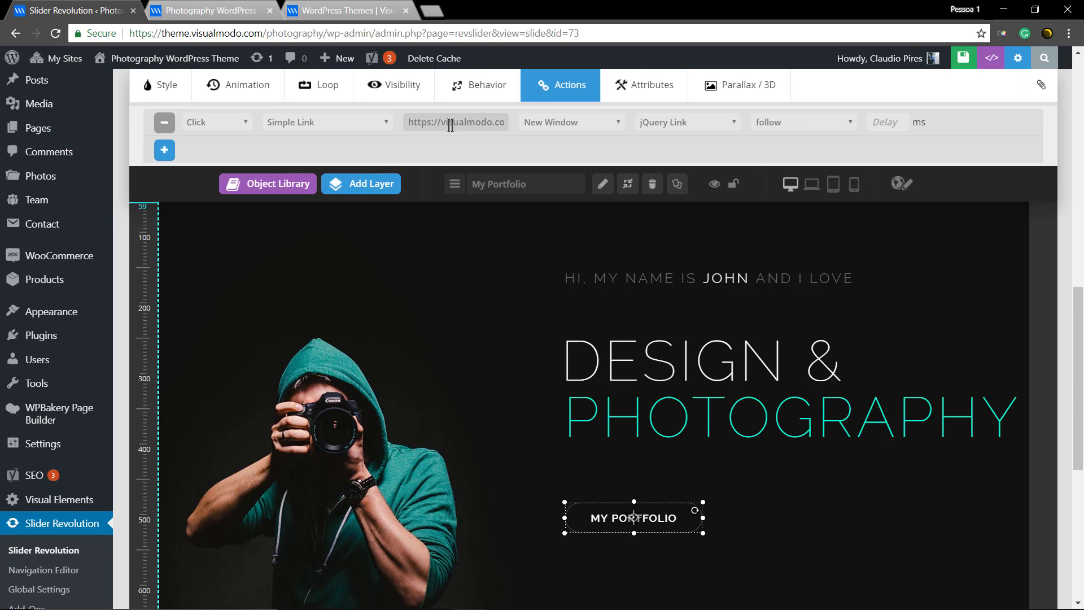
Change the button action from Simple Link to Jump to Slide (Portfolio) and save the slide.
{"action": "left_click", "coordinate": [325, 122]}
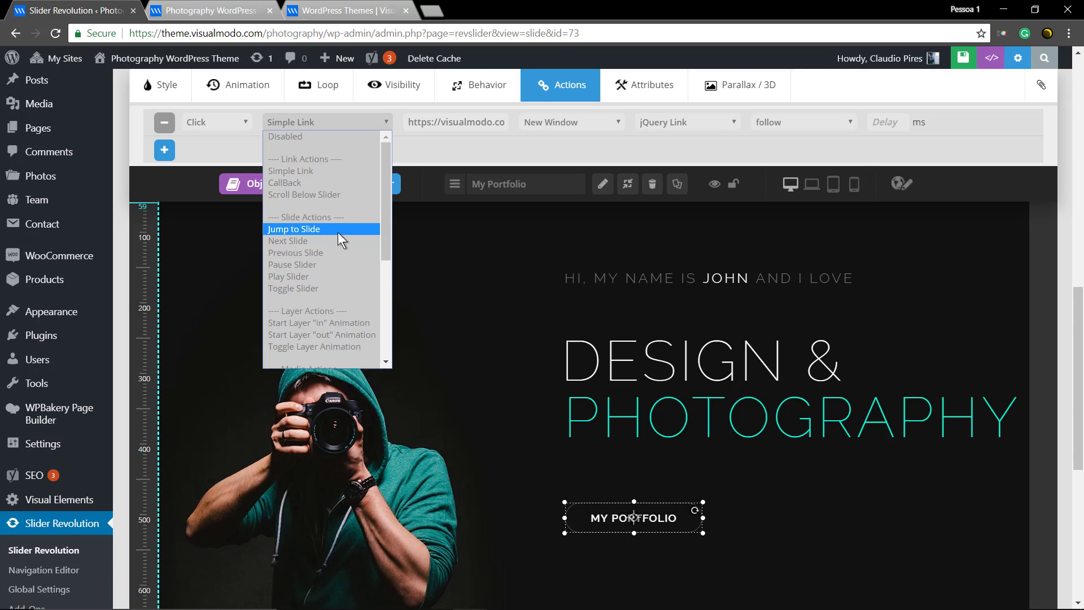
{"action": "left_click", "coordinate": [293, 230]}
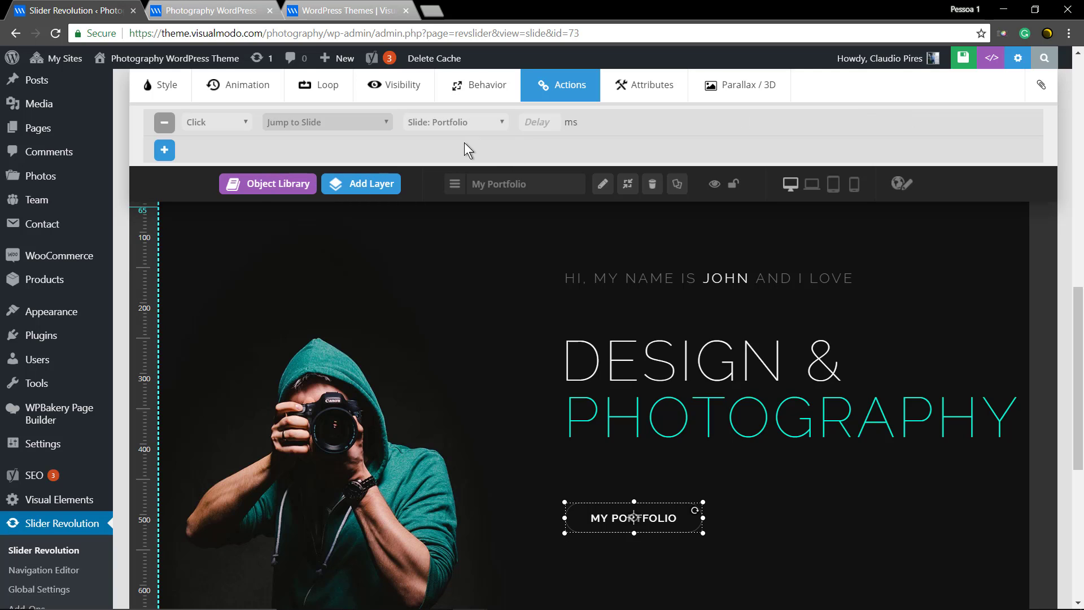
{"action": "mouse_move", "coordinate": [1002, 90]}
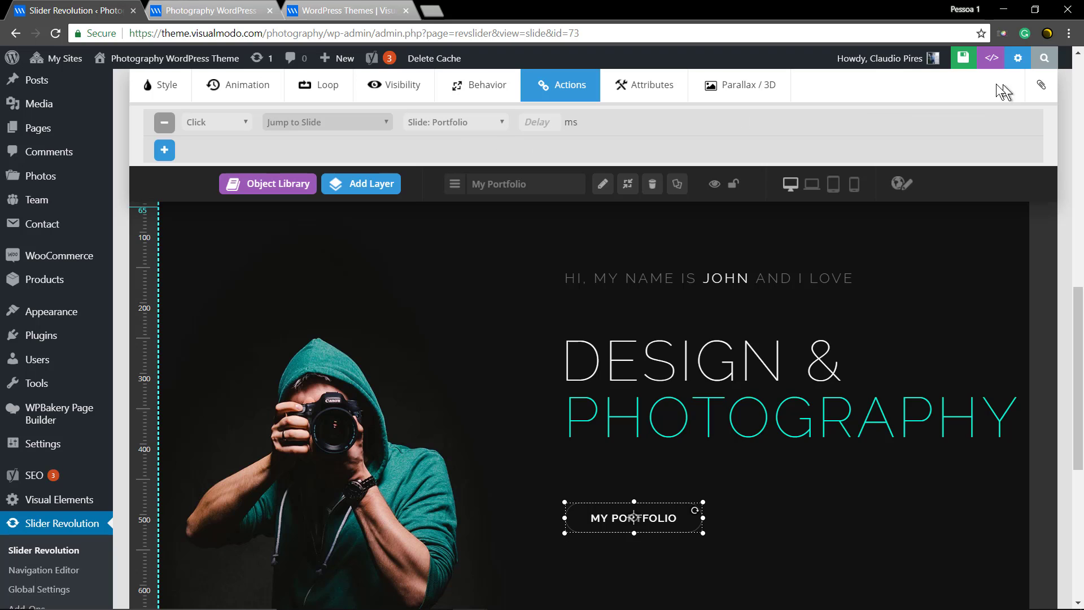
{"action": "left_click", "coordinate": [962, 58]}
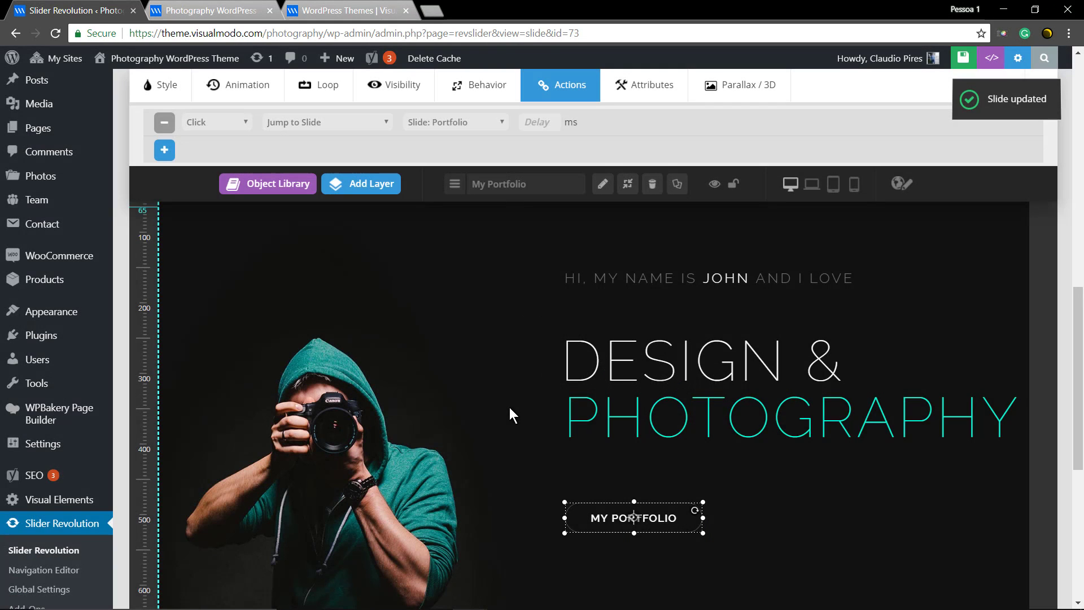
{"action": "scroll", "scroll_direction": "down", "scroll_amount": 3}
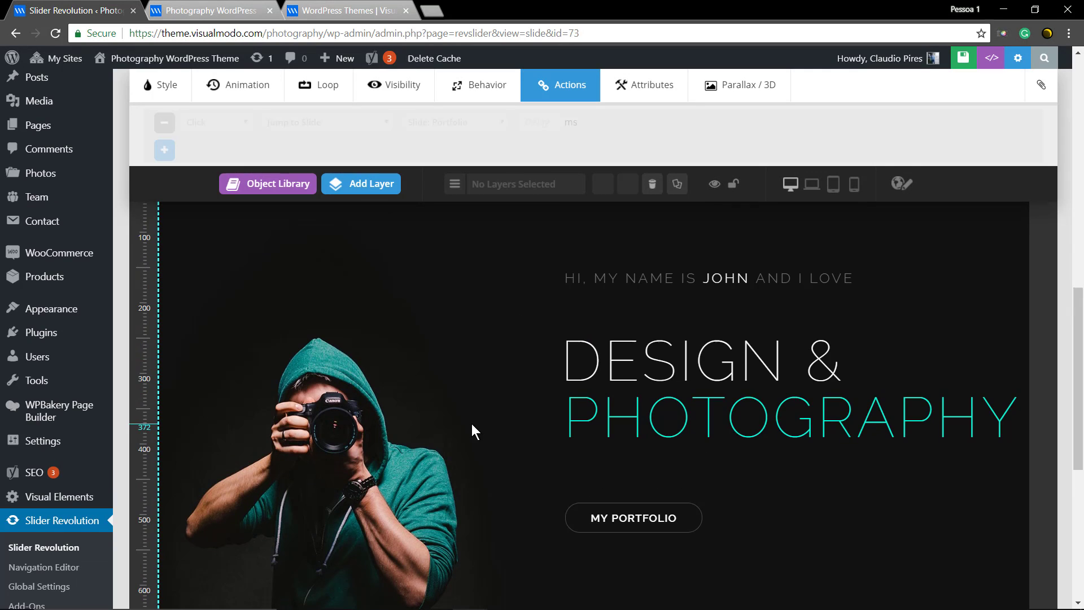
Duplicate the #1 Intro slide from its thumbnail menu so the copy opens for editing.
{"action": "scroll", "scroll_direction": "up", "scroll_amount": 3}
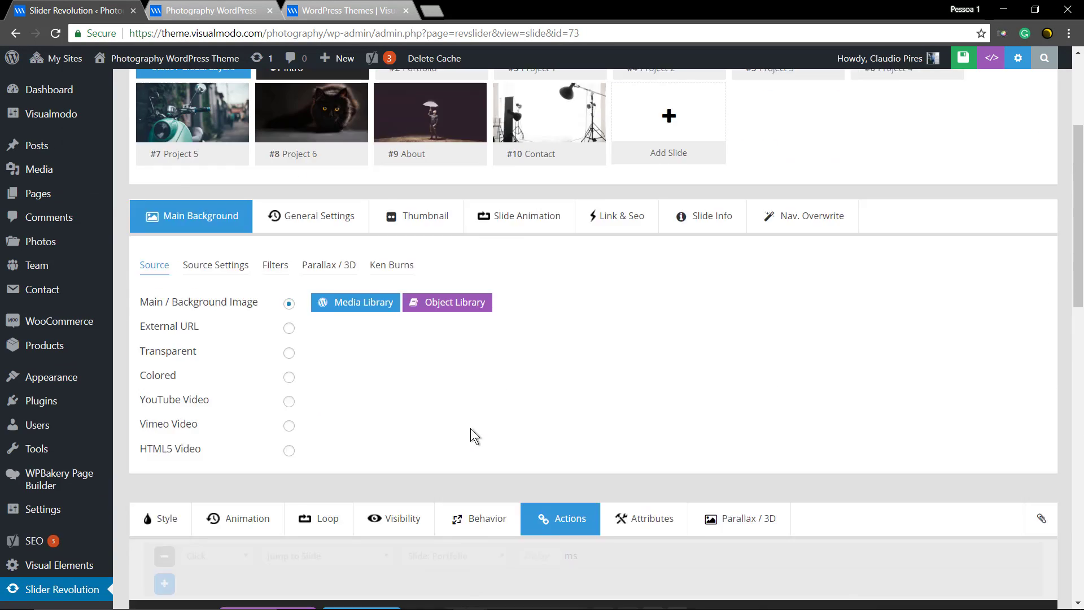
{"action": "scroll", "scroll_direction": "up", "scroll_amount": 3}
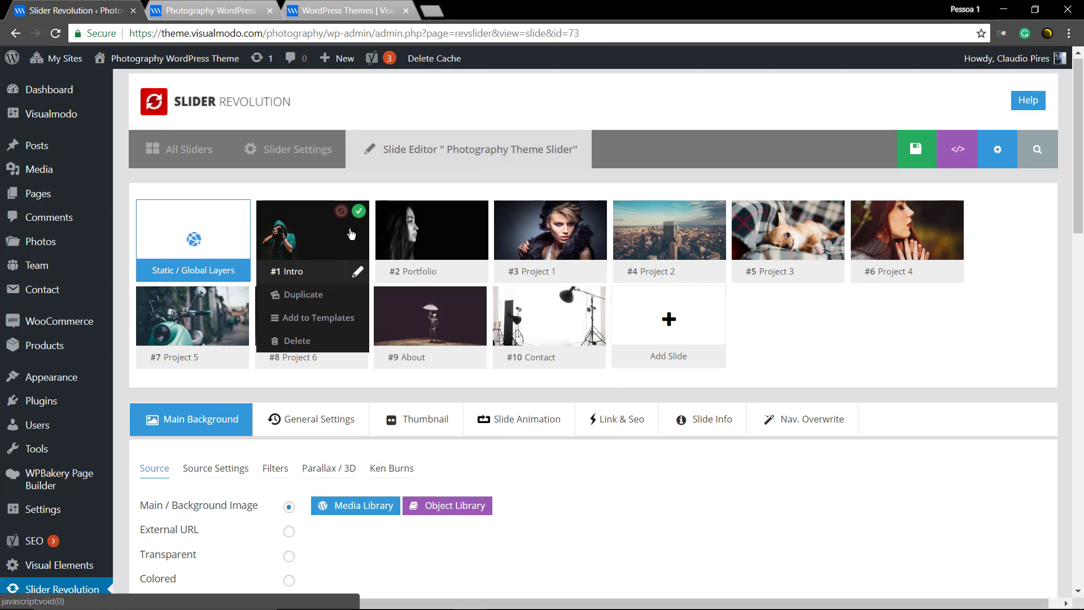
{"action": "mouse_move", "coordinate": [302, 295]}
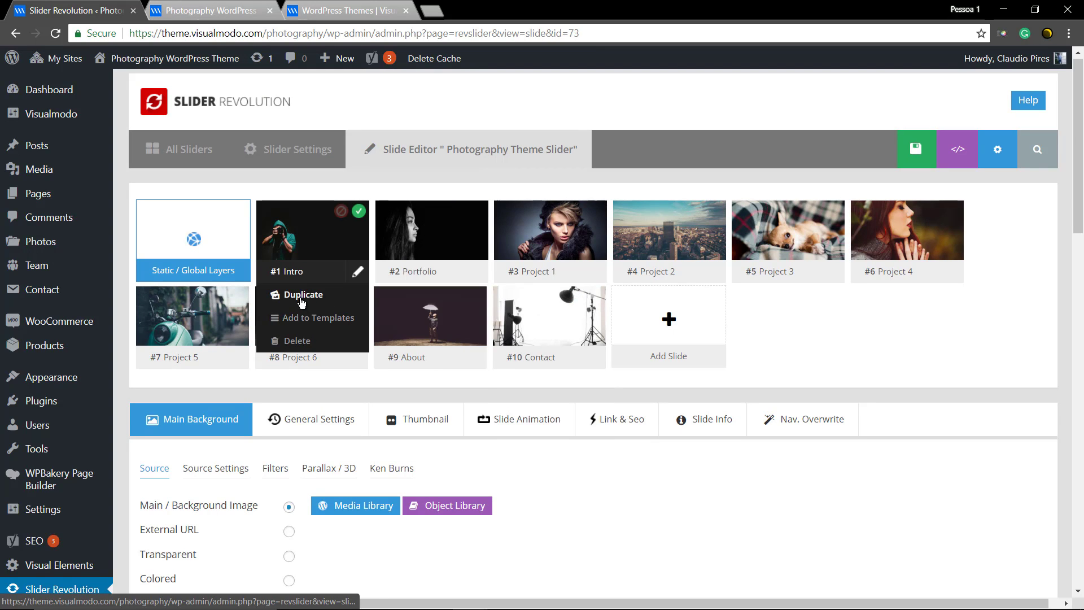
{"action": "left_click", "coordinate": [302, 294]}
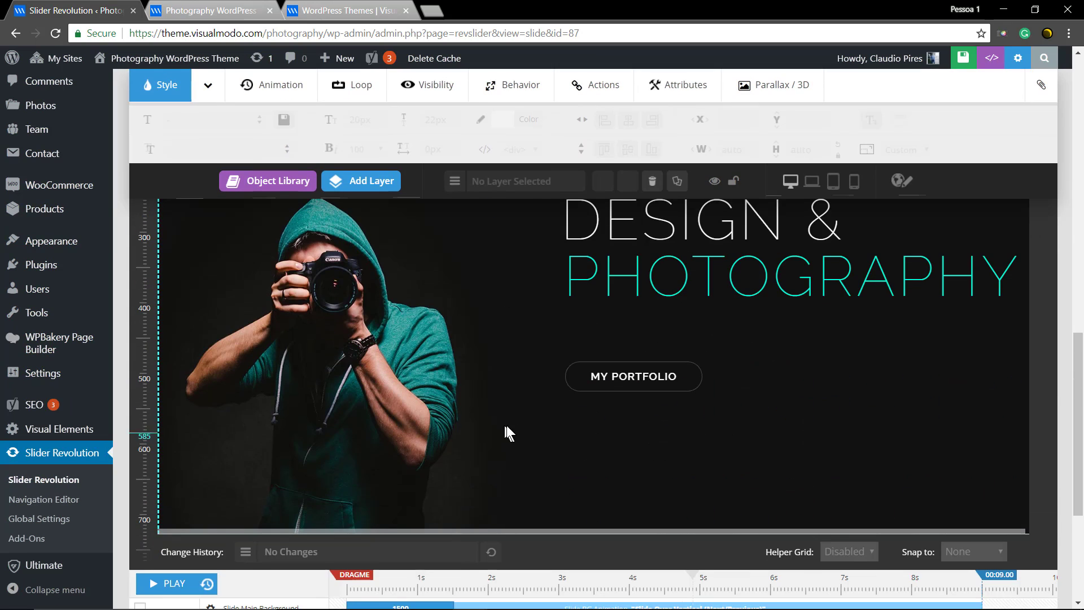
Remove the My Portfolio layer, add a Click Here button layer, then delete it and confirm.
{"action": "left_click", "coordinate": [632, 376]}
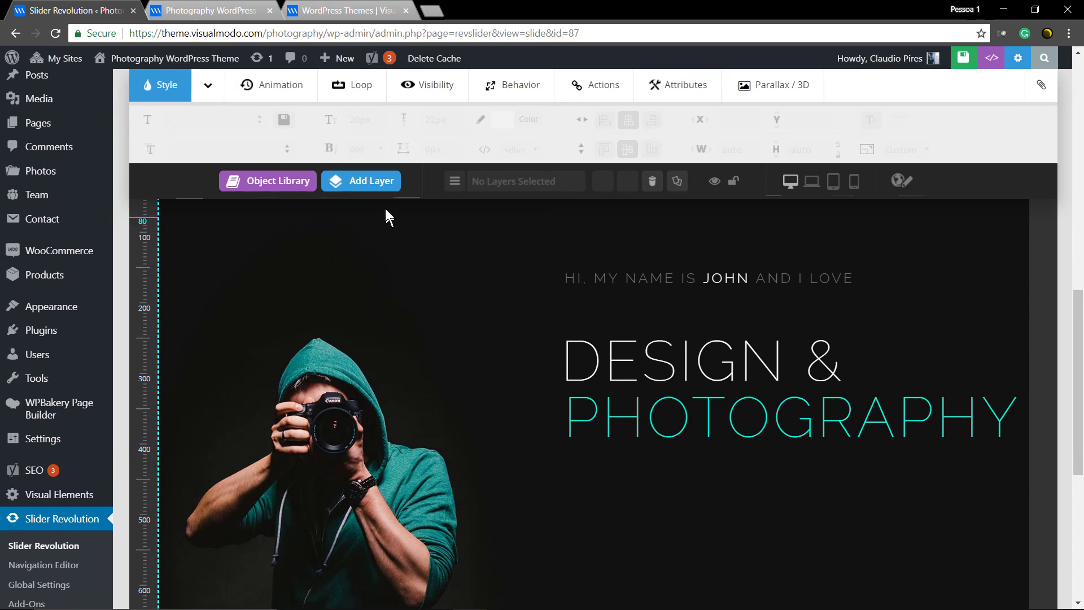
{"action": "left_click", "coordinate": [361, 181]}
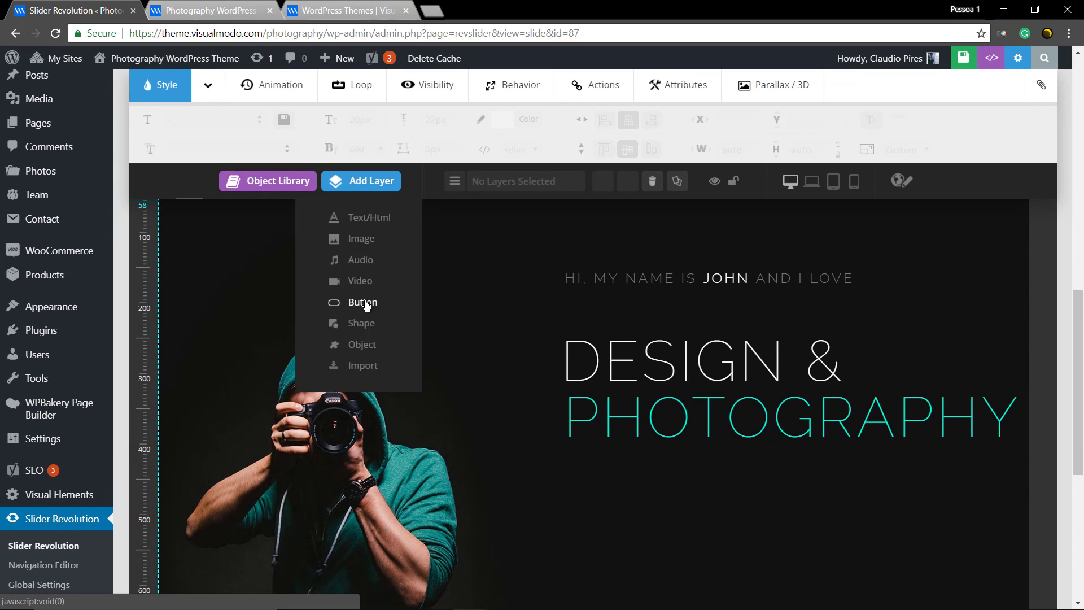
{"action": "left_click", "coordinate": [363, 303]}
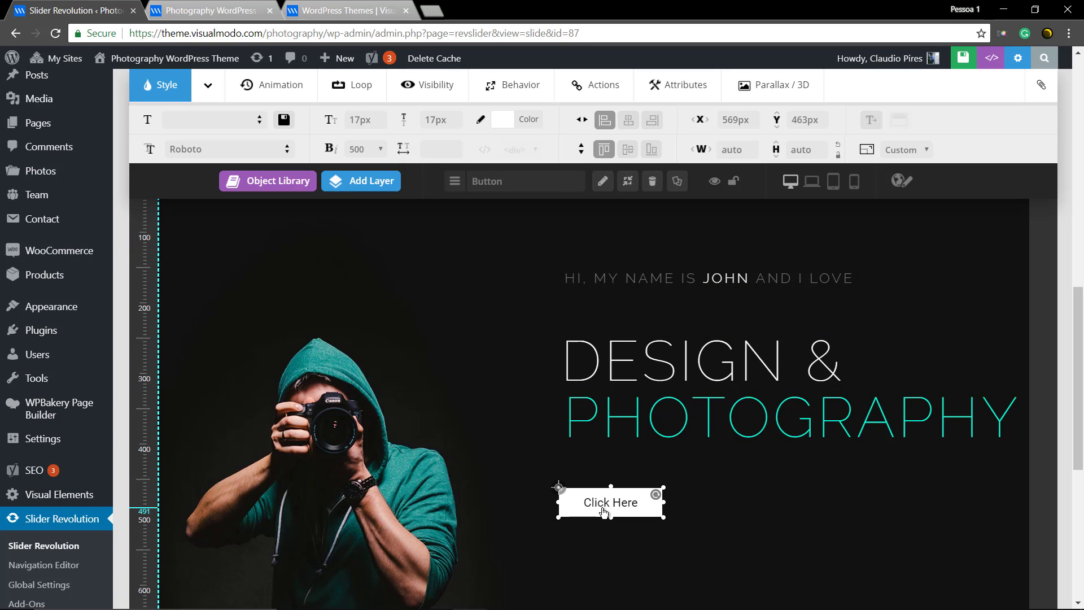
{"action": "left_click", "coordinate": [650, 181]}
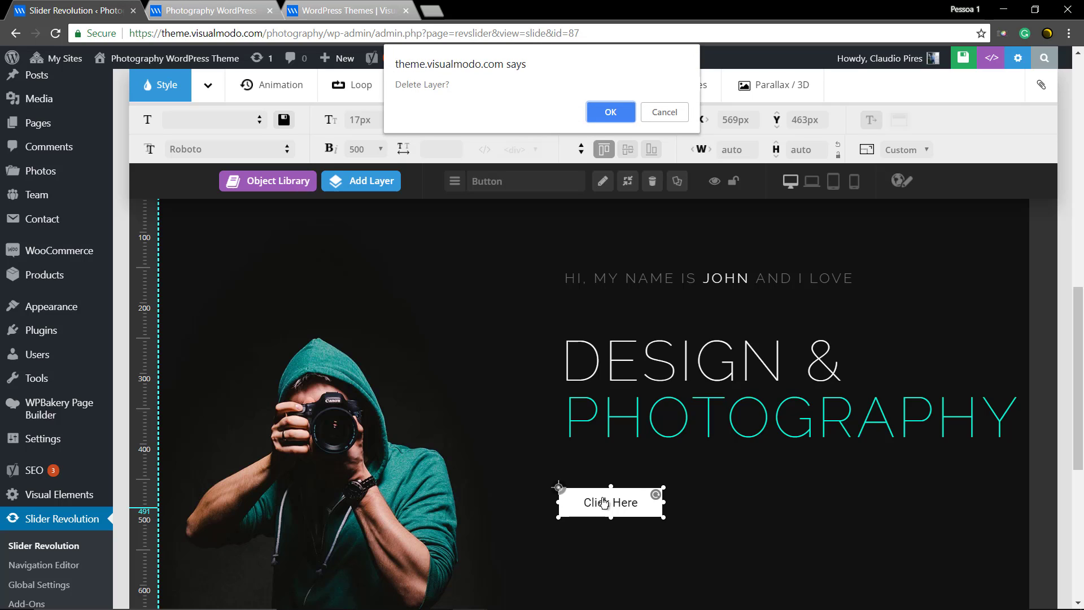
{"action": "left_click", "coordinate": [609, 112]}
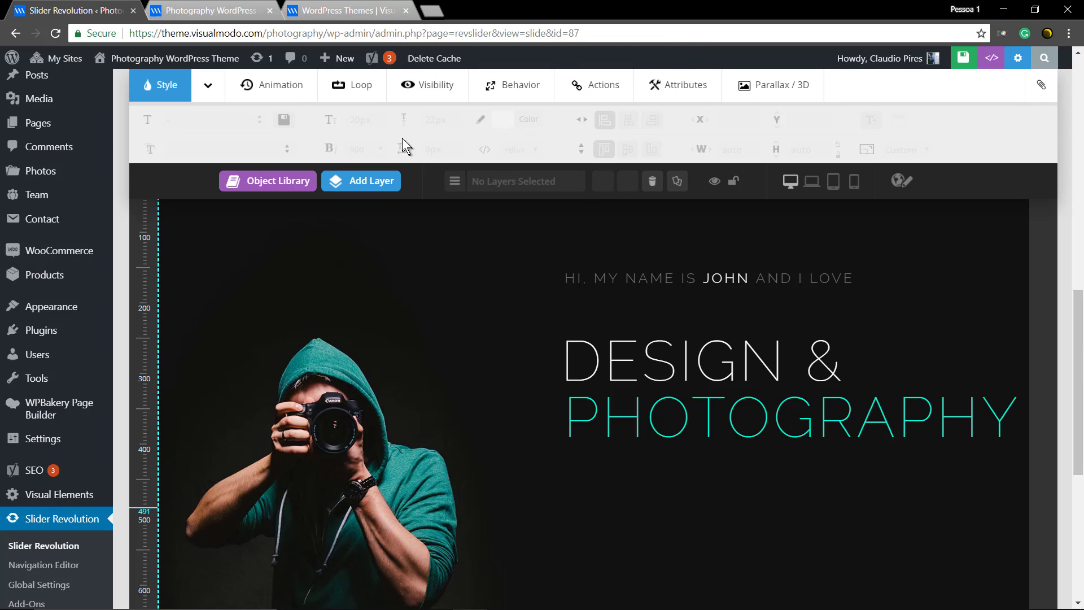
In the Add Button Layer dialog, leave the icon unchanged and set the button text to SEE MORE.
{"action": "left_click", "coordinate": [368, 181]}
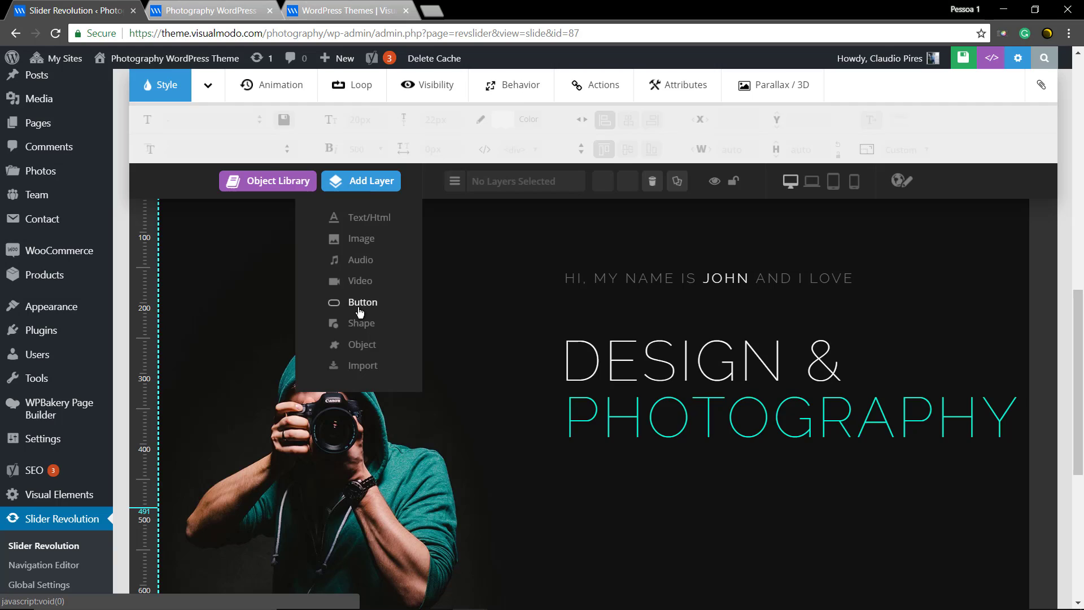
{"action": "left_click", "coordinate": [362, 303]}
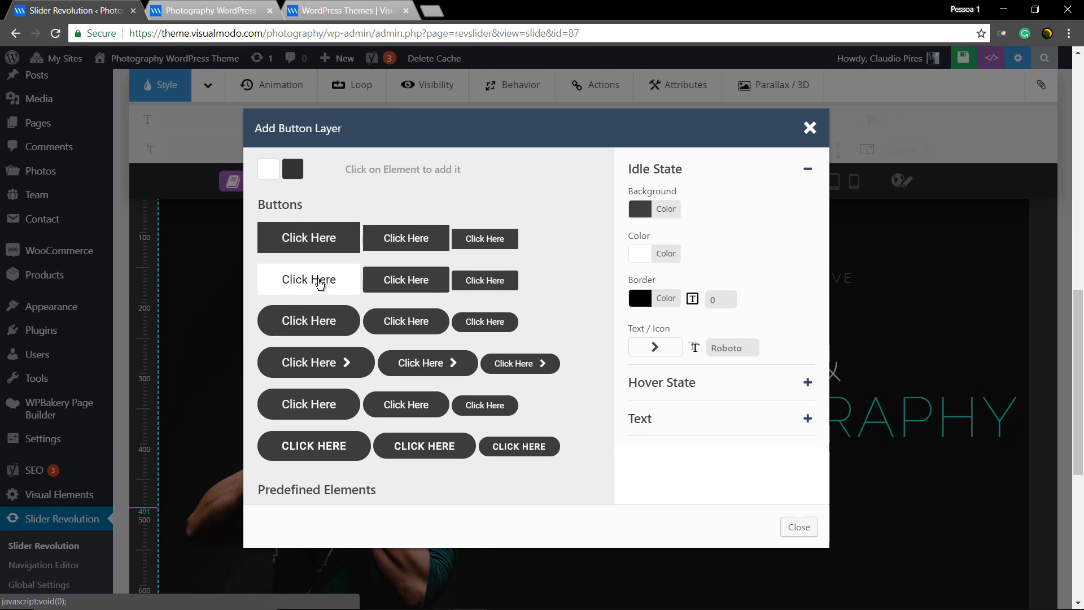
{"action": "mouse_move", "coordinate": [405, 286]}
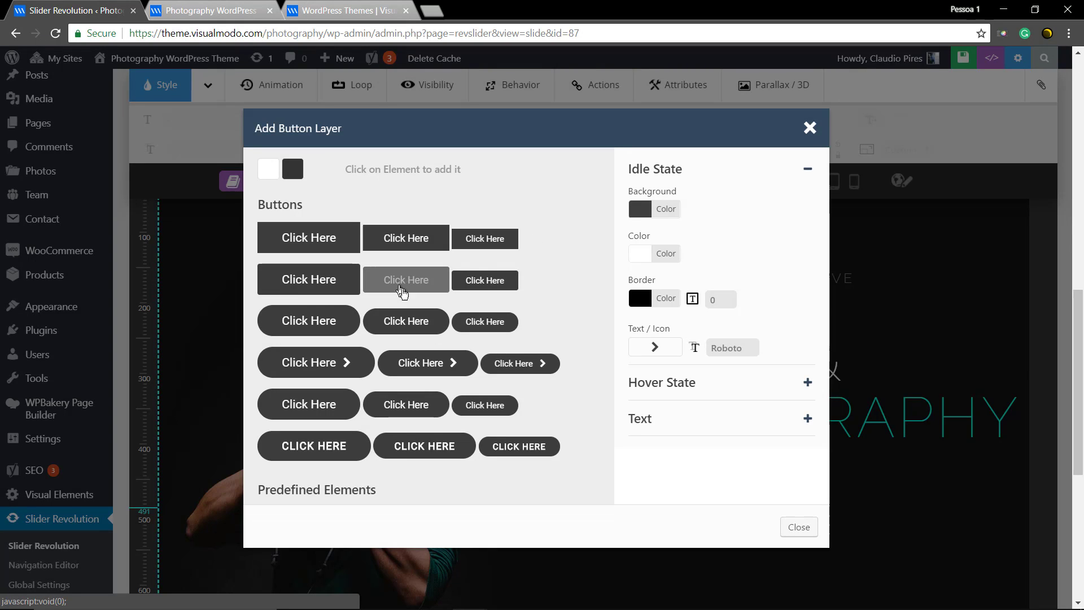
{"action": "mouse_move", "coordinate": [651, 214]}
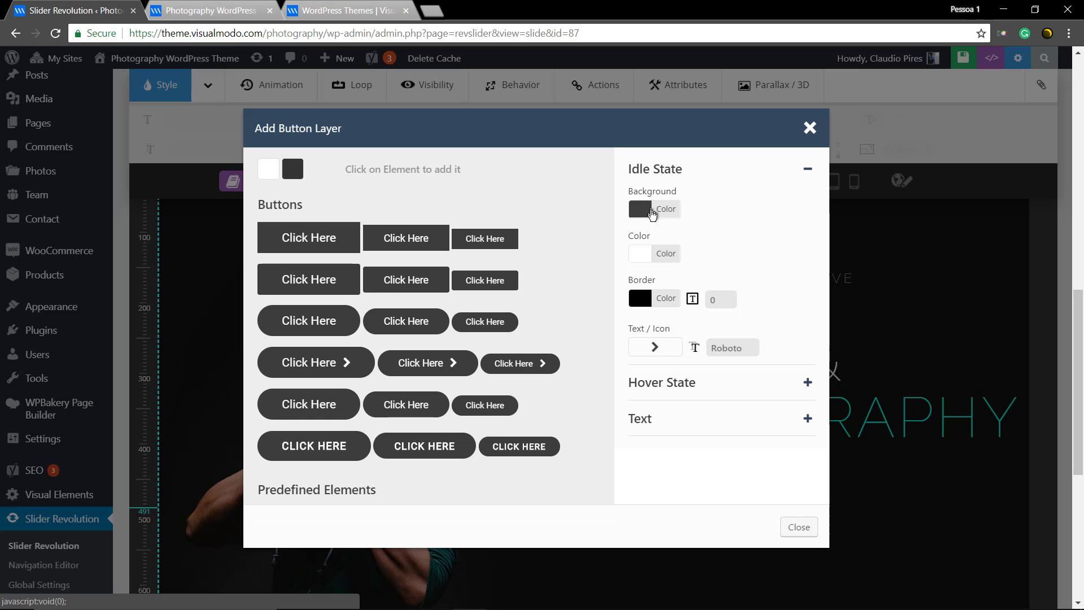
{"action": "mouse_move", "coordinate": [666, 352]}
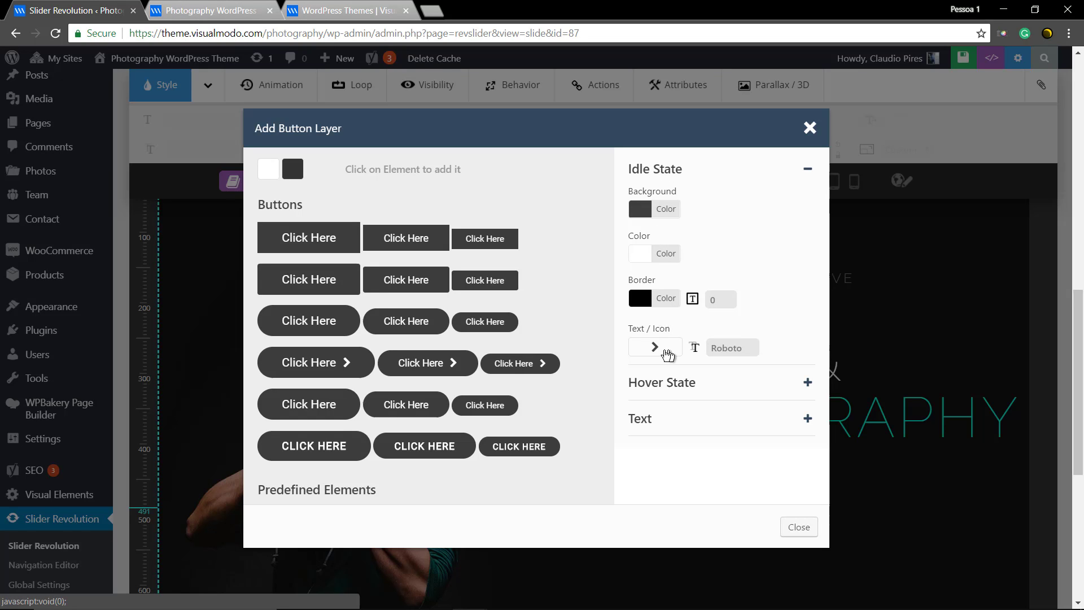
{"action": "left_click", "coordinate": [651, 347]}
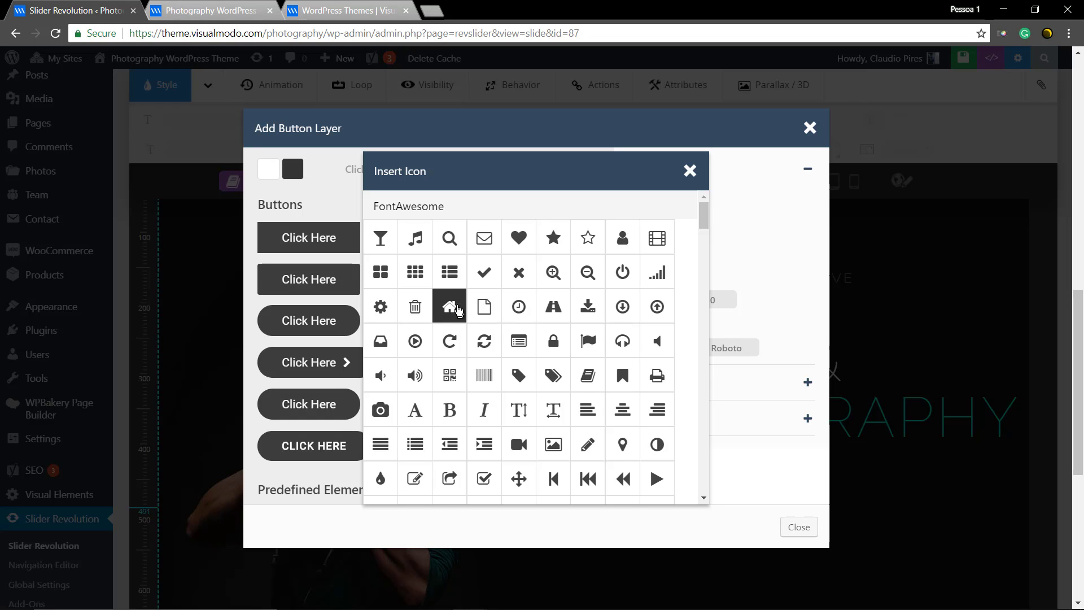
{"action": "left_click", "coordinate": [689, 171]}
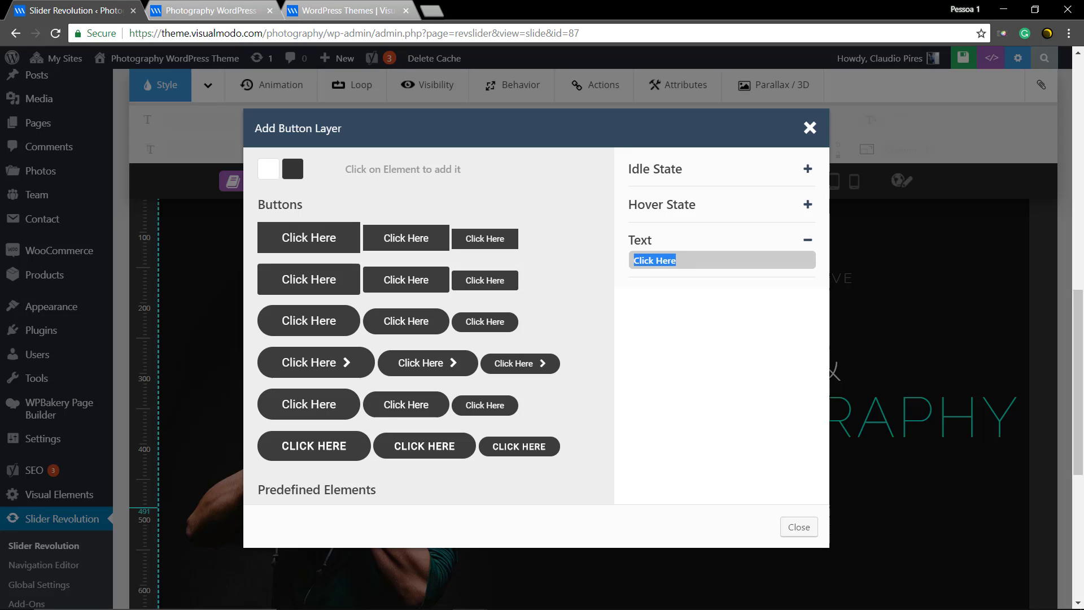
{"action": "type", "text": "SEE MORE"}
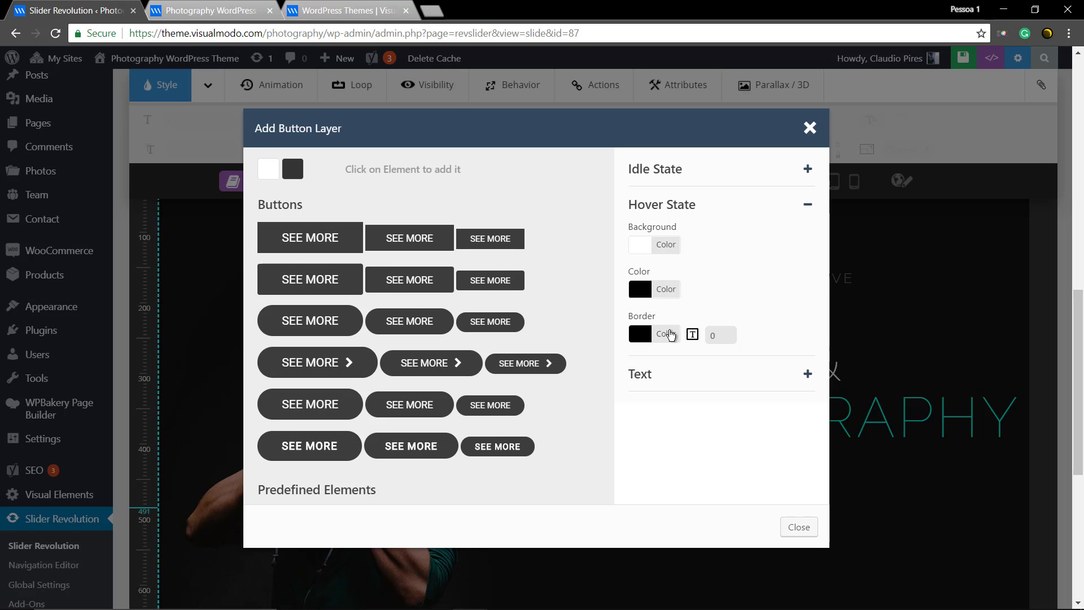
{"action": "mouse_move", "coordinate": [670, 288]}
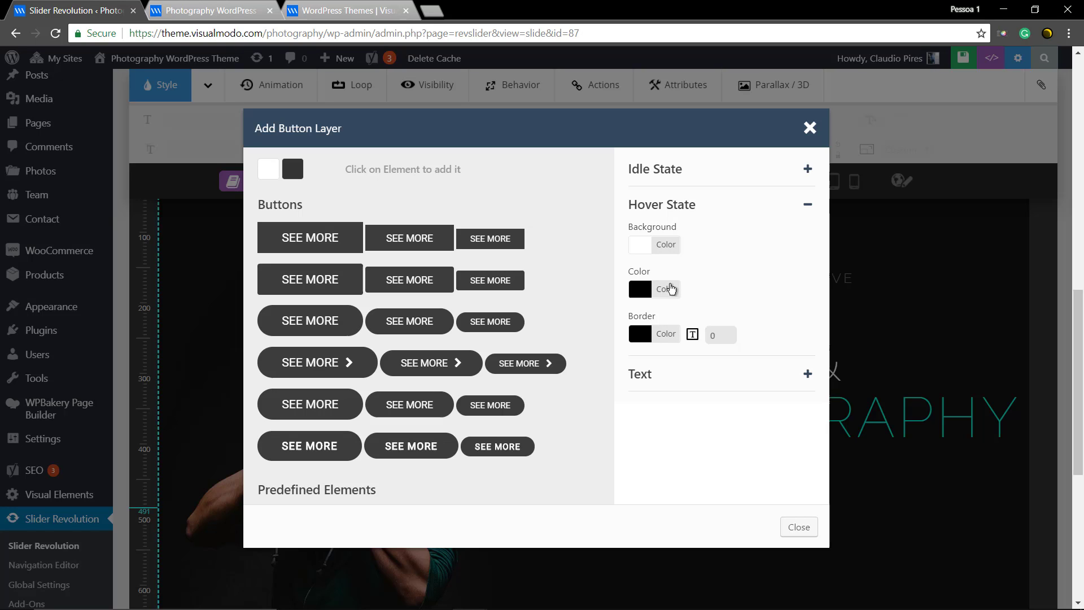
Try a 0% opacity hover text colour, then restore the hover text colour to solid black.
{"action": "left_click", "coordinate": [639, 289]}
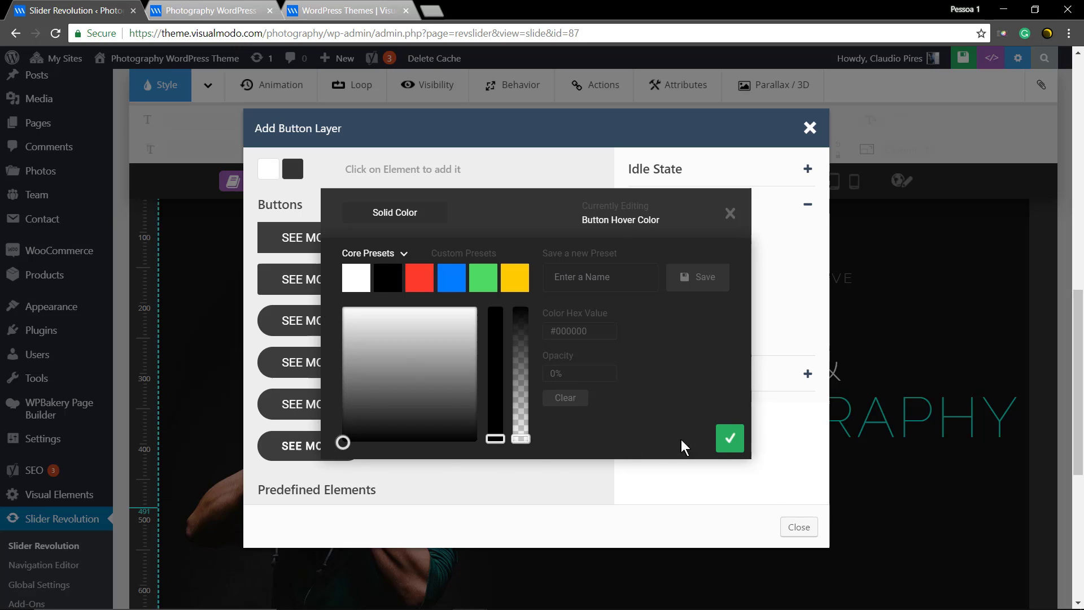
{"action": "left_click", "coordinate": [728, 438]}
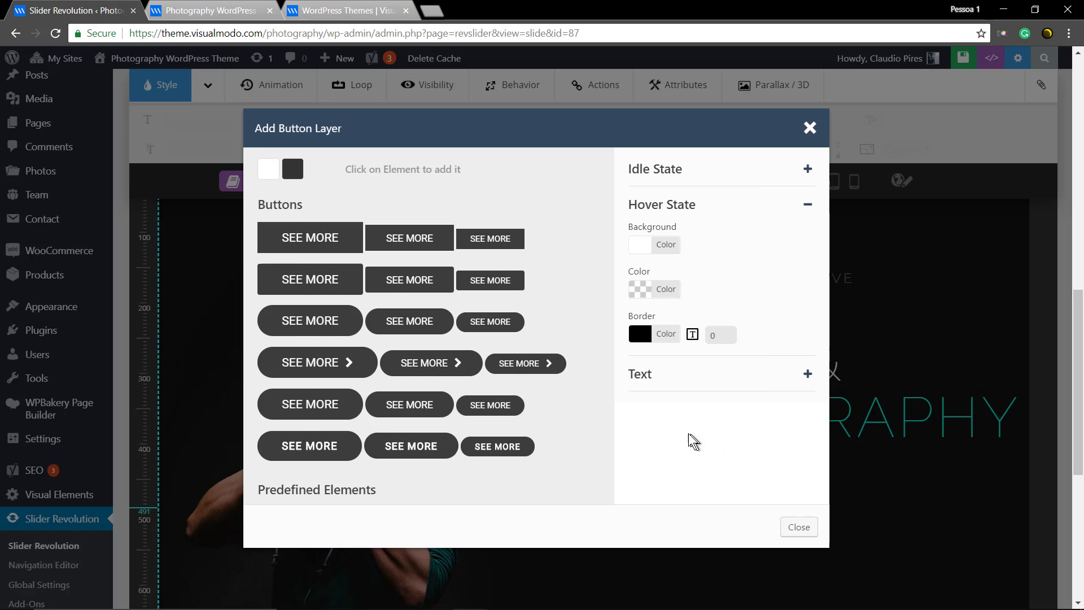
{"action": "mouse_move", "coordinate": [664, 290]}
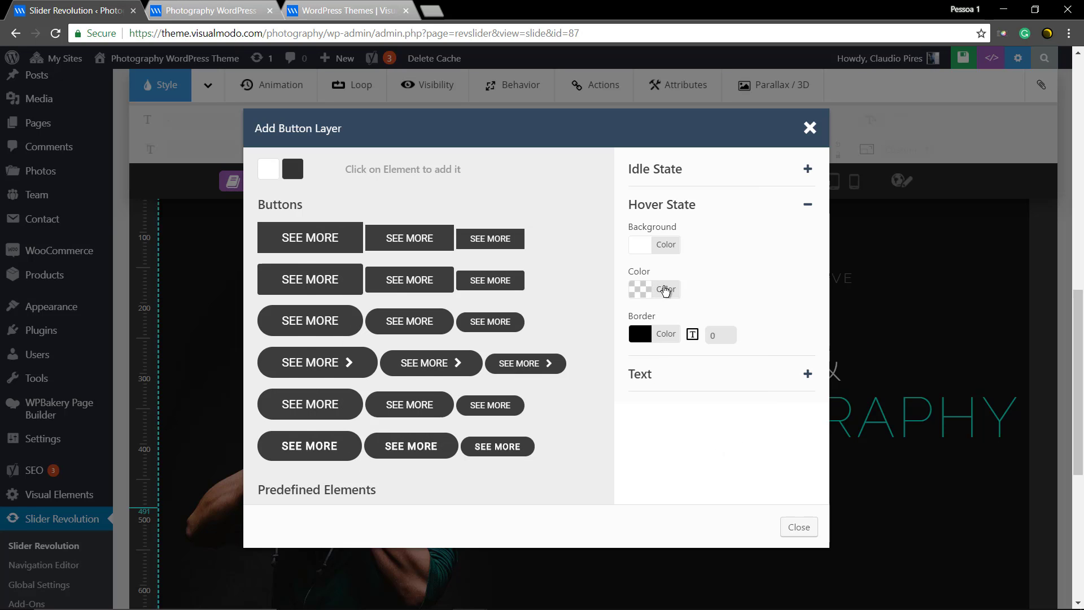
{"action": "mouse_move", "coordinate": [655, 338]}
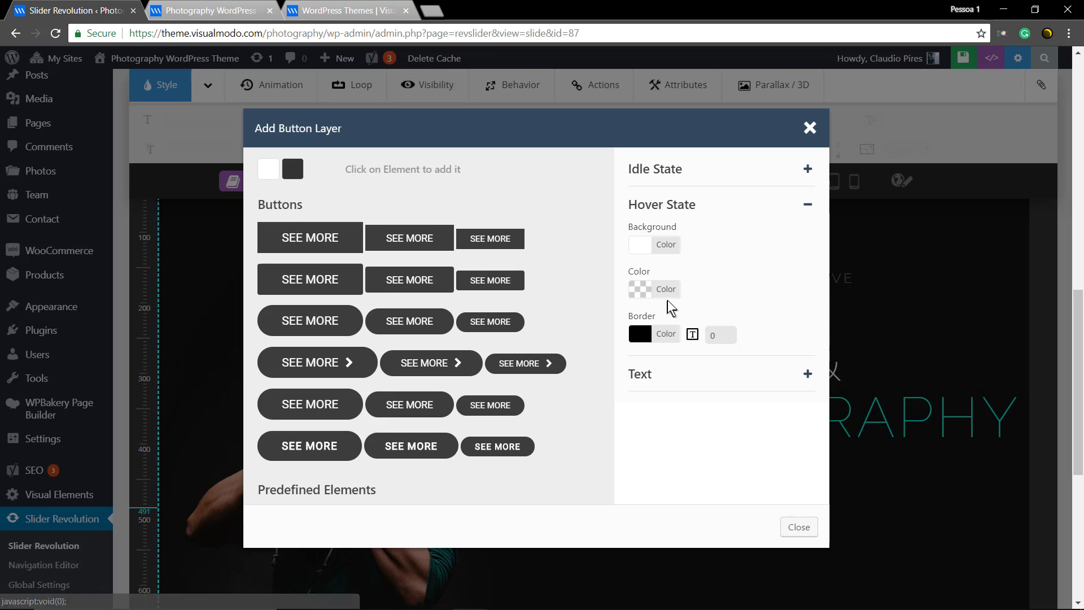
{"action": "left_click", "coordinate": [639, 289]}
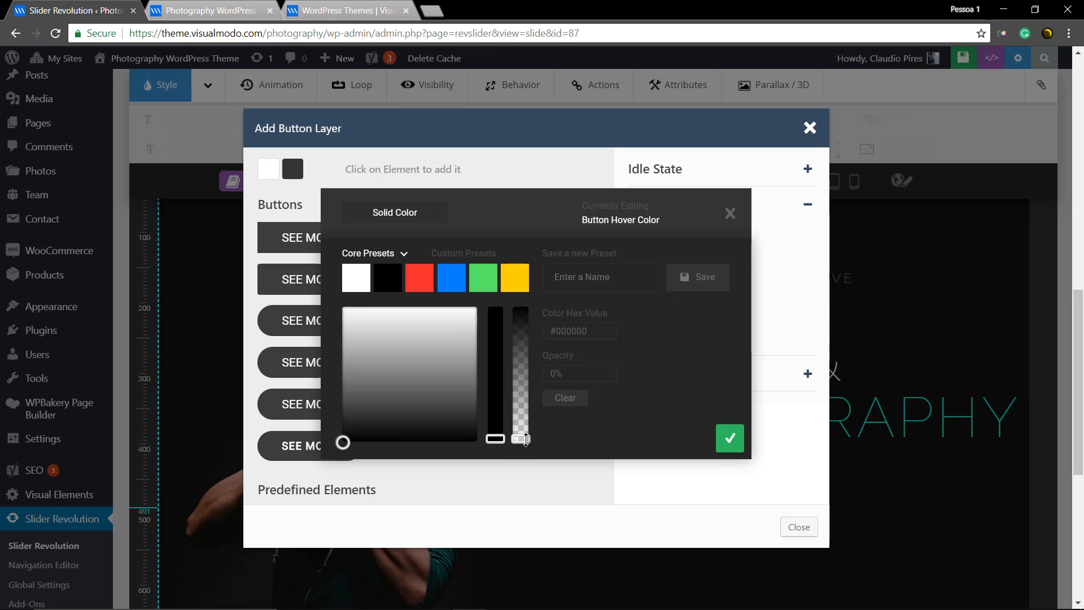
{"action": "left_click", "coordinate": [730, 438]}
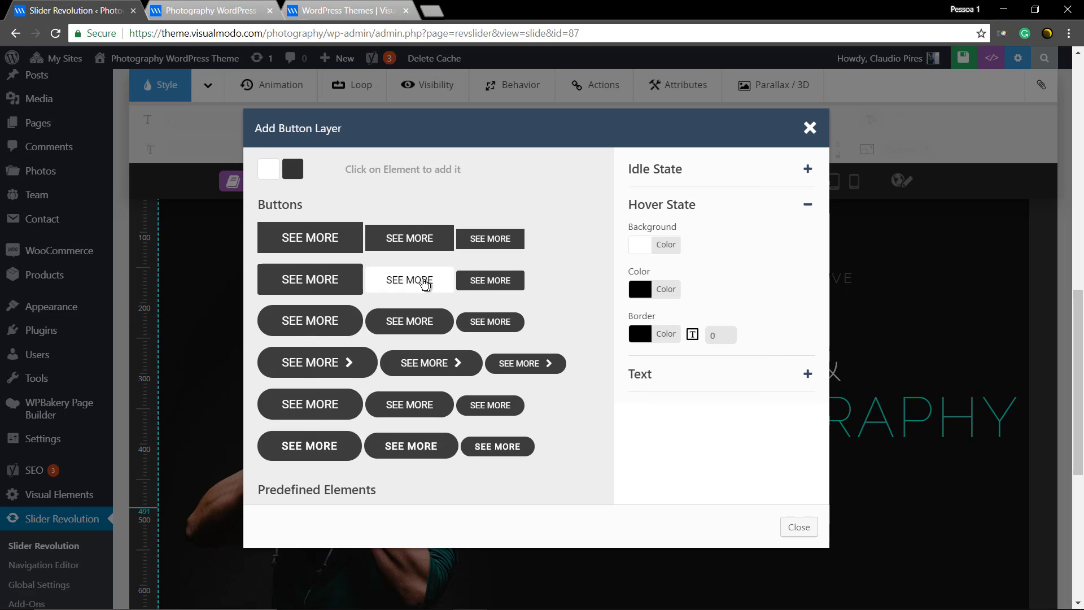
{"action": "mouse_move", "coordinate": [691, 273]}
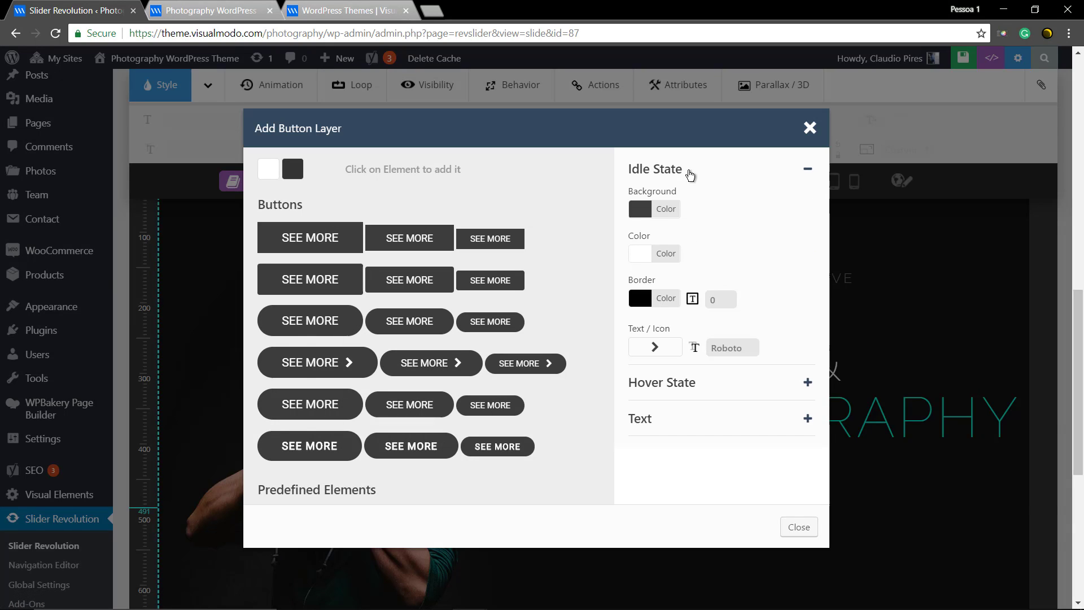
{"action": "mouse_move", "coordinate": [657, 213]}
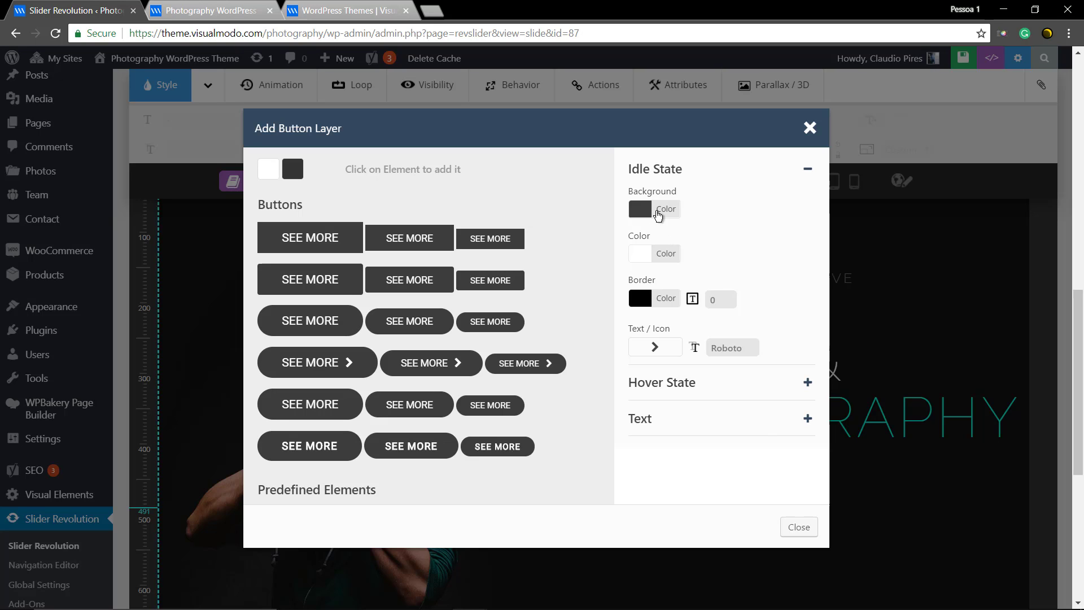
Set the idle background to 0% opacity and give the button a width-1 white border.
{"action": "left_click", "coordinate": [639, 209]}
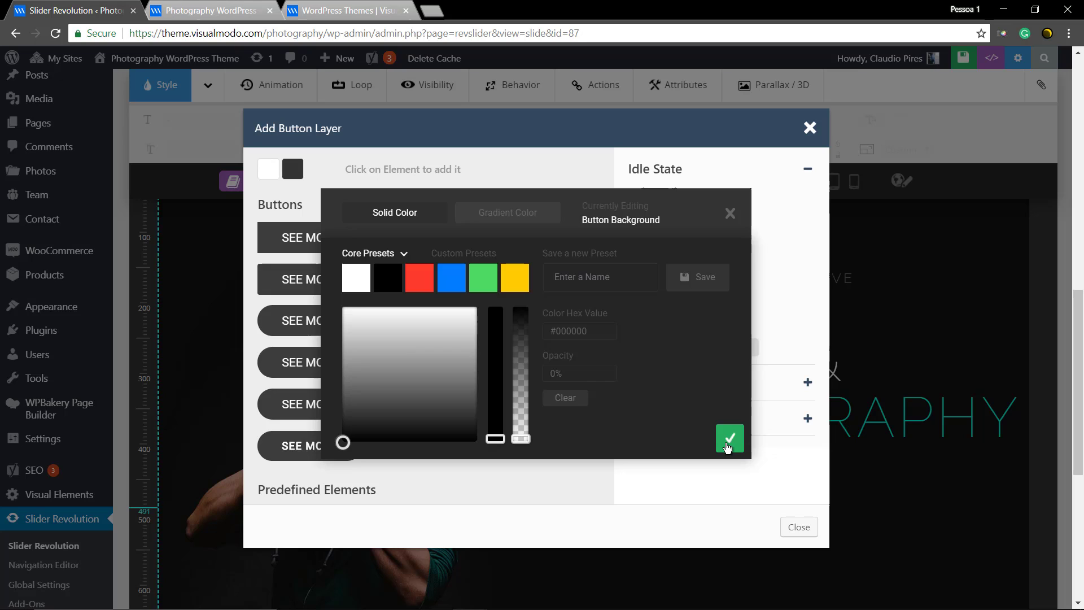
{"action": "left_click", "coordinate": [729, 438]}
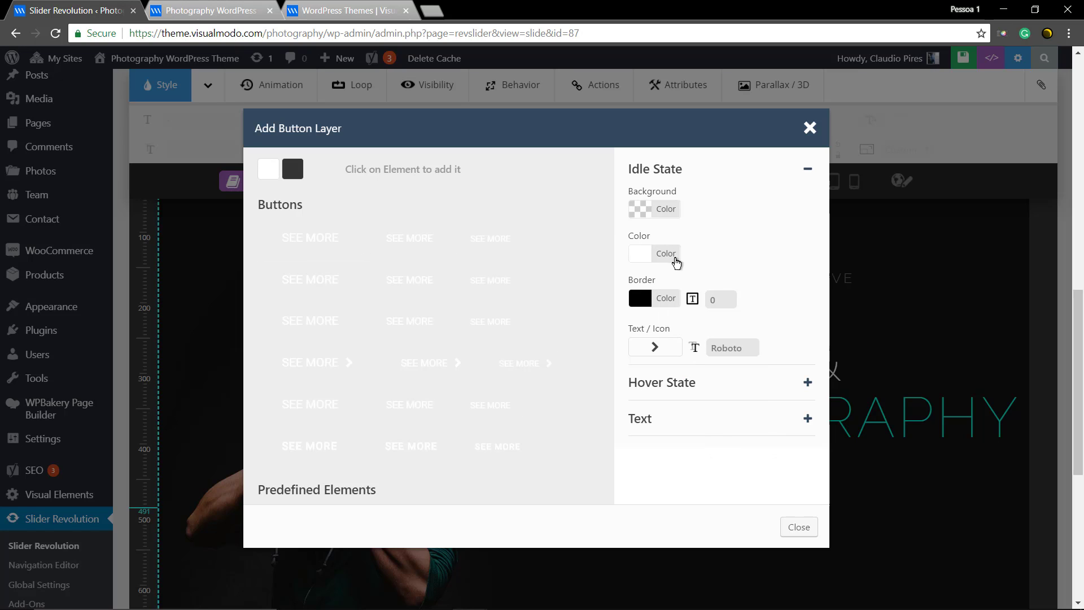
{"action": "left_click", "coordinate": [639, 298]}
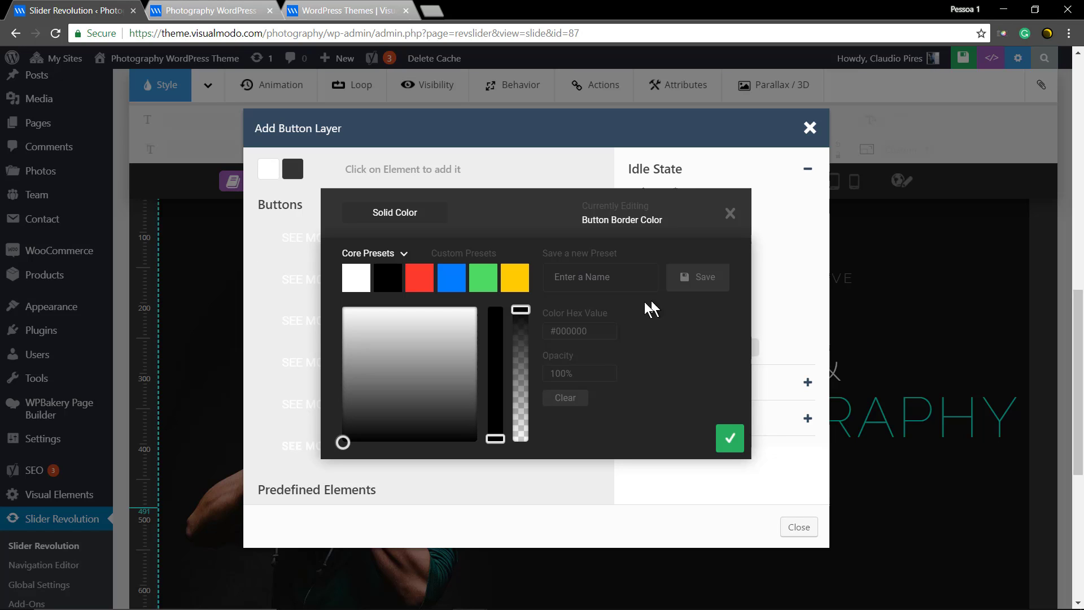
{"action": "mouse_move", "coordinate": [747, 445]}
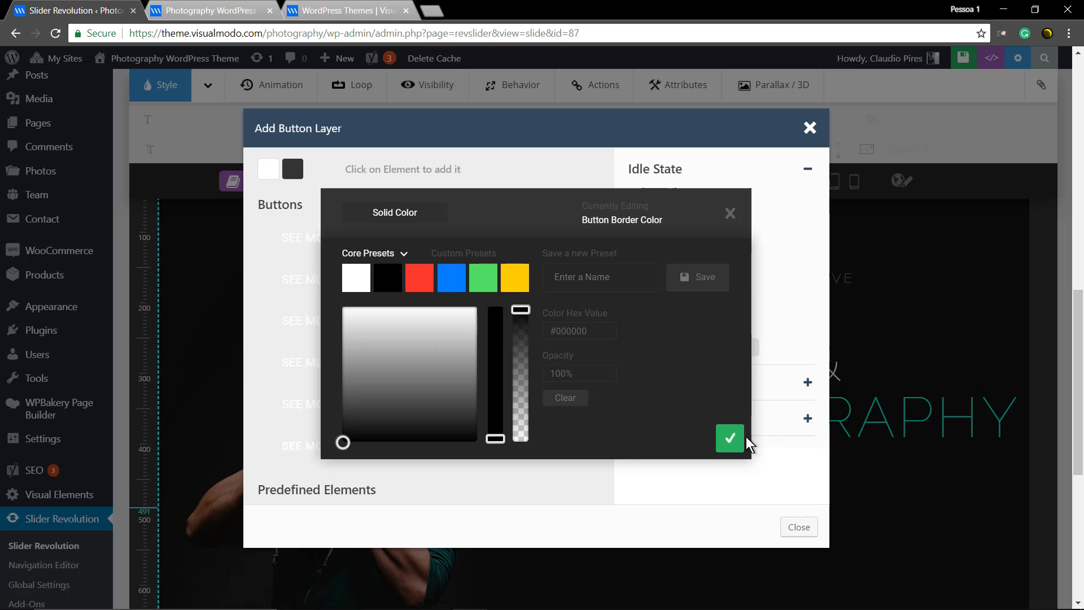
{"action": "left_click", "coordinate": [731, 438]}
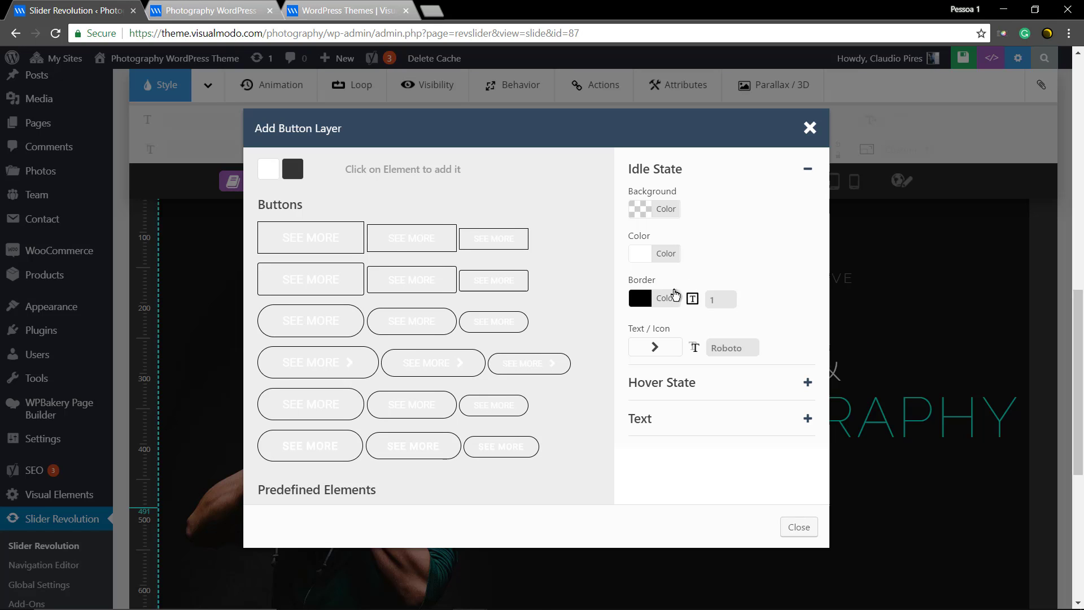
{"action": "left_click", "coordinate": [639, 298]}
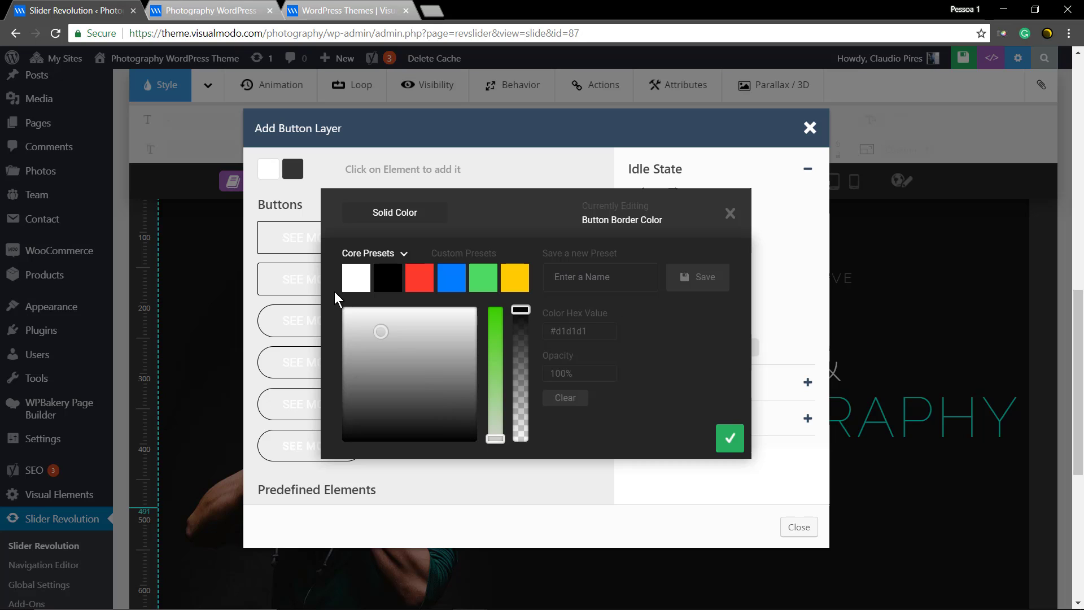
{"action": "left_click", "coordinate": [729, 438]}
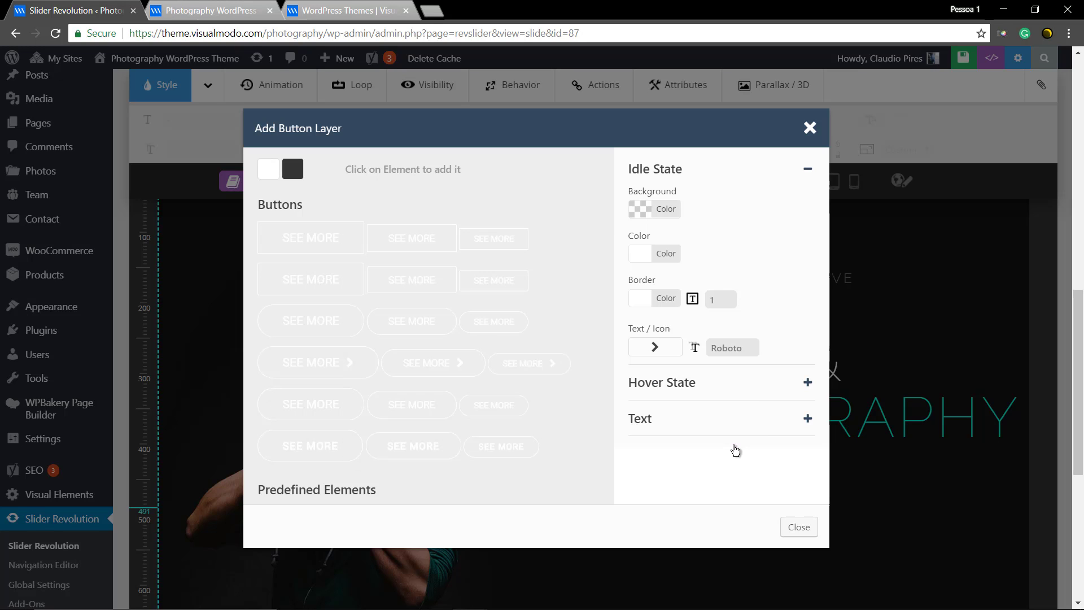
{"action": "mouse_move", "coordinate": [309, 279]}
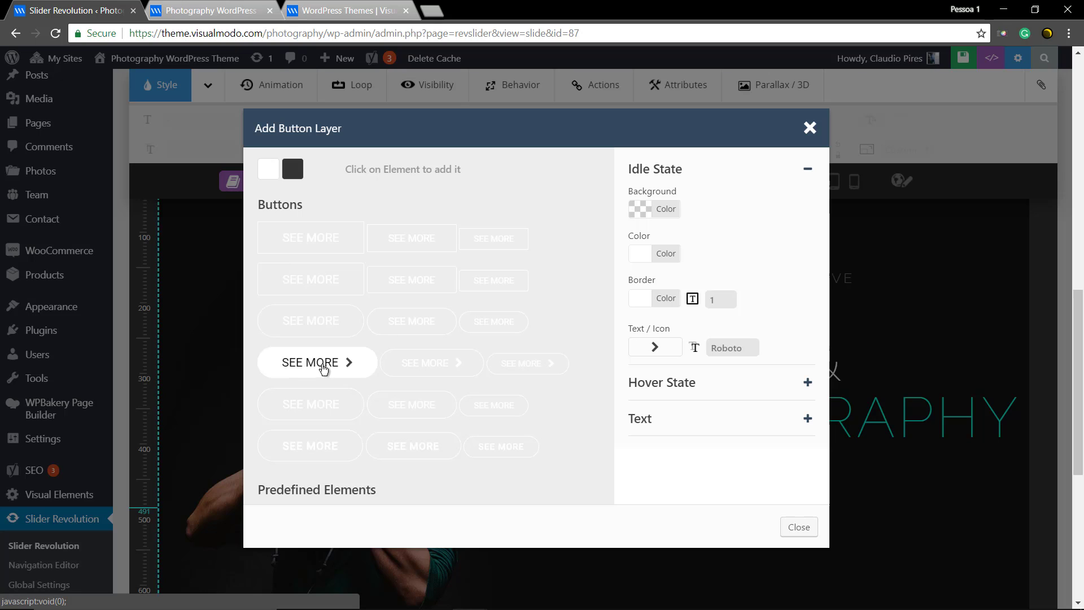
Insert the rounded outline SEE MORE button with arrow beneath the DESIGN & PHOTOGRAPHY headline and deselect it.
{"action": "left_click", "coordinate": [316, 362]}
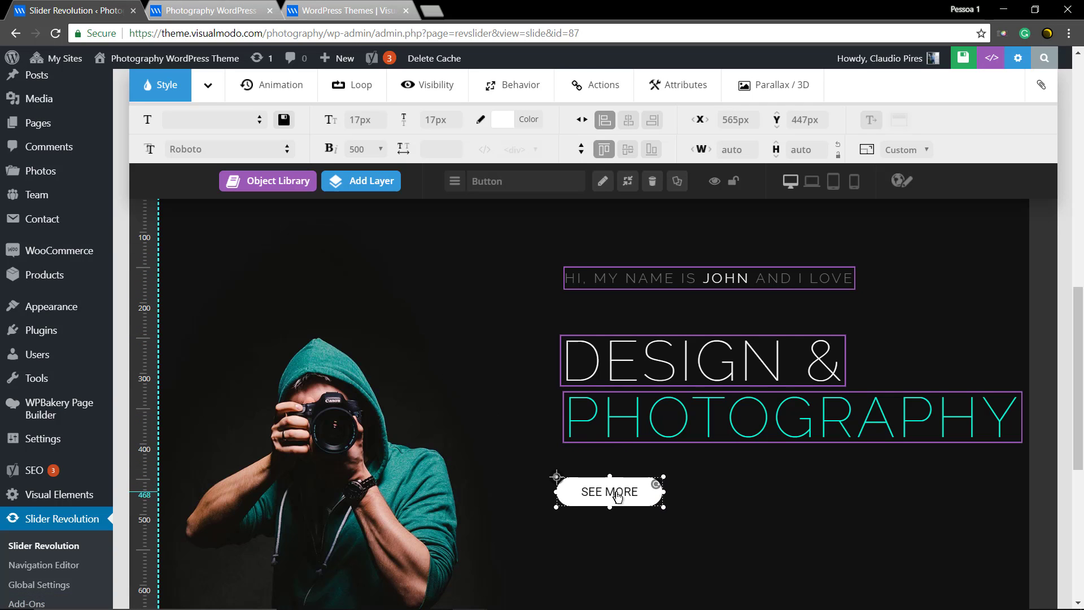
{"action": "left_click", "coordinate": [616, 464]}
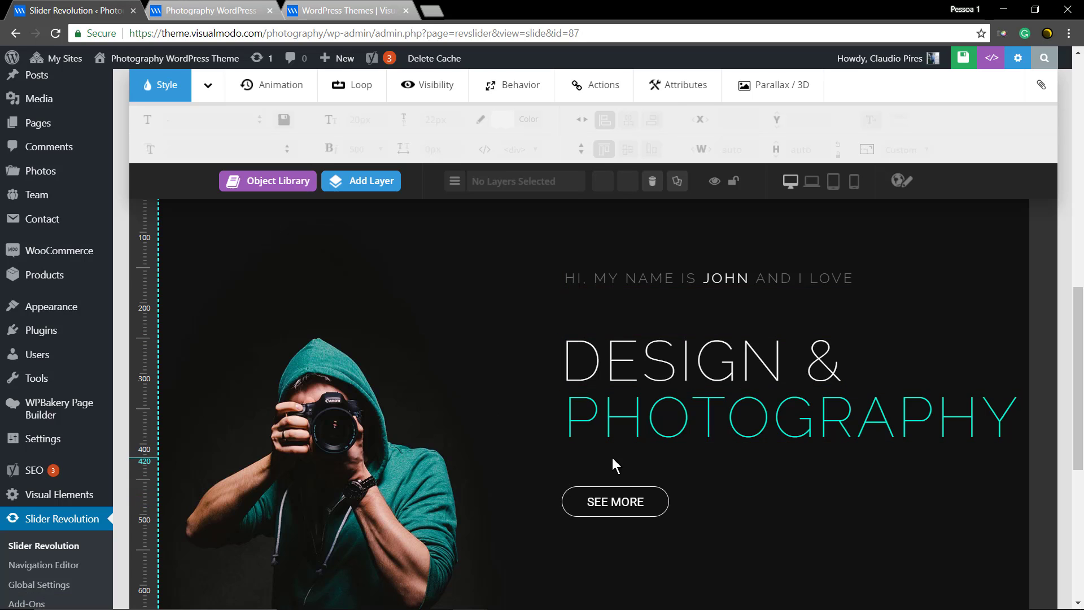
{"action": "mouse_move", "coordinate": [703, 259]}
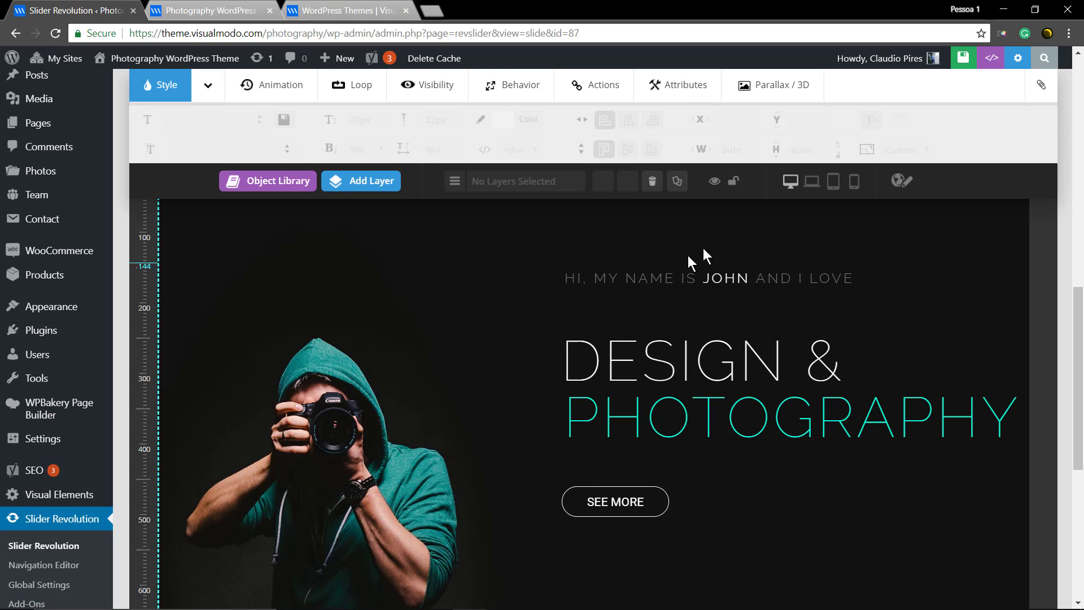
{"action": "mouse_move", "coordinate": [523, 348]}
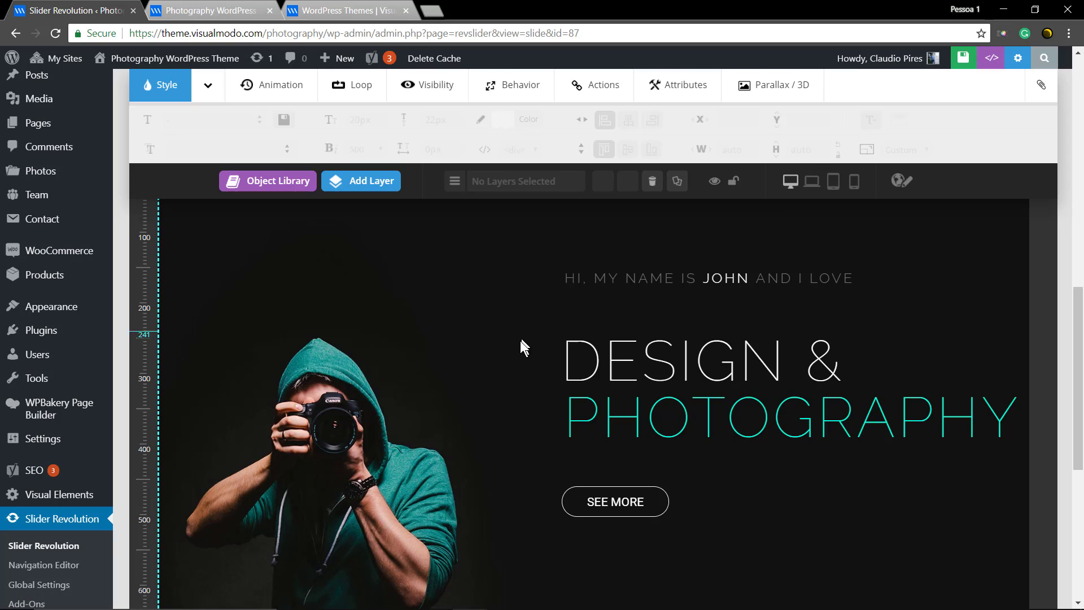
{"action": "scroll", "scroll_direction": "down", "scroll_amount": 3}
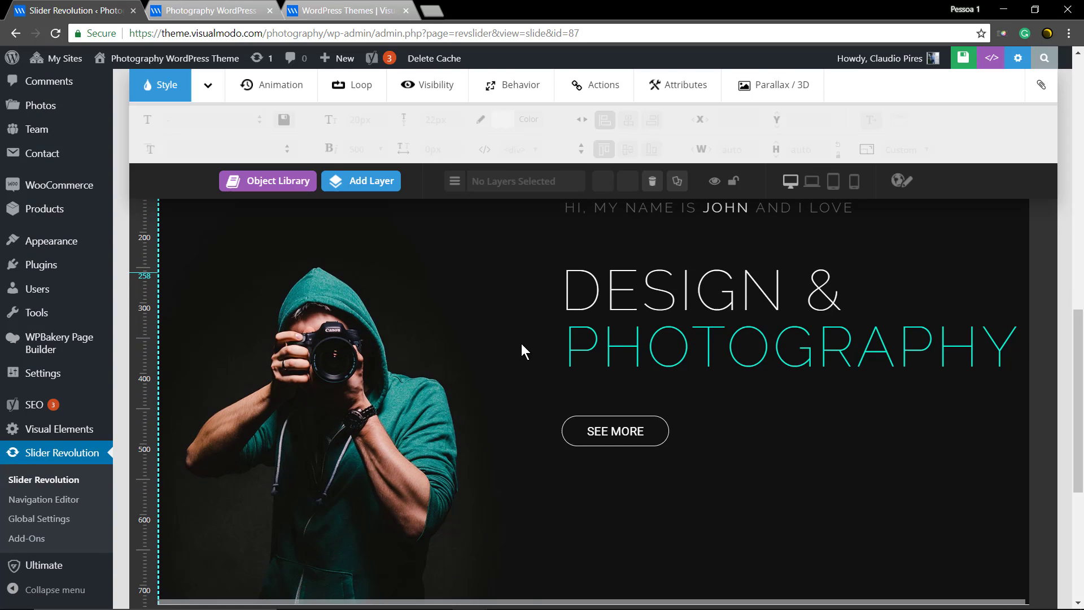